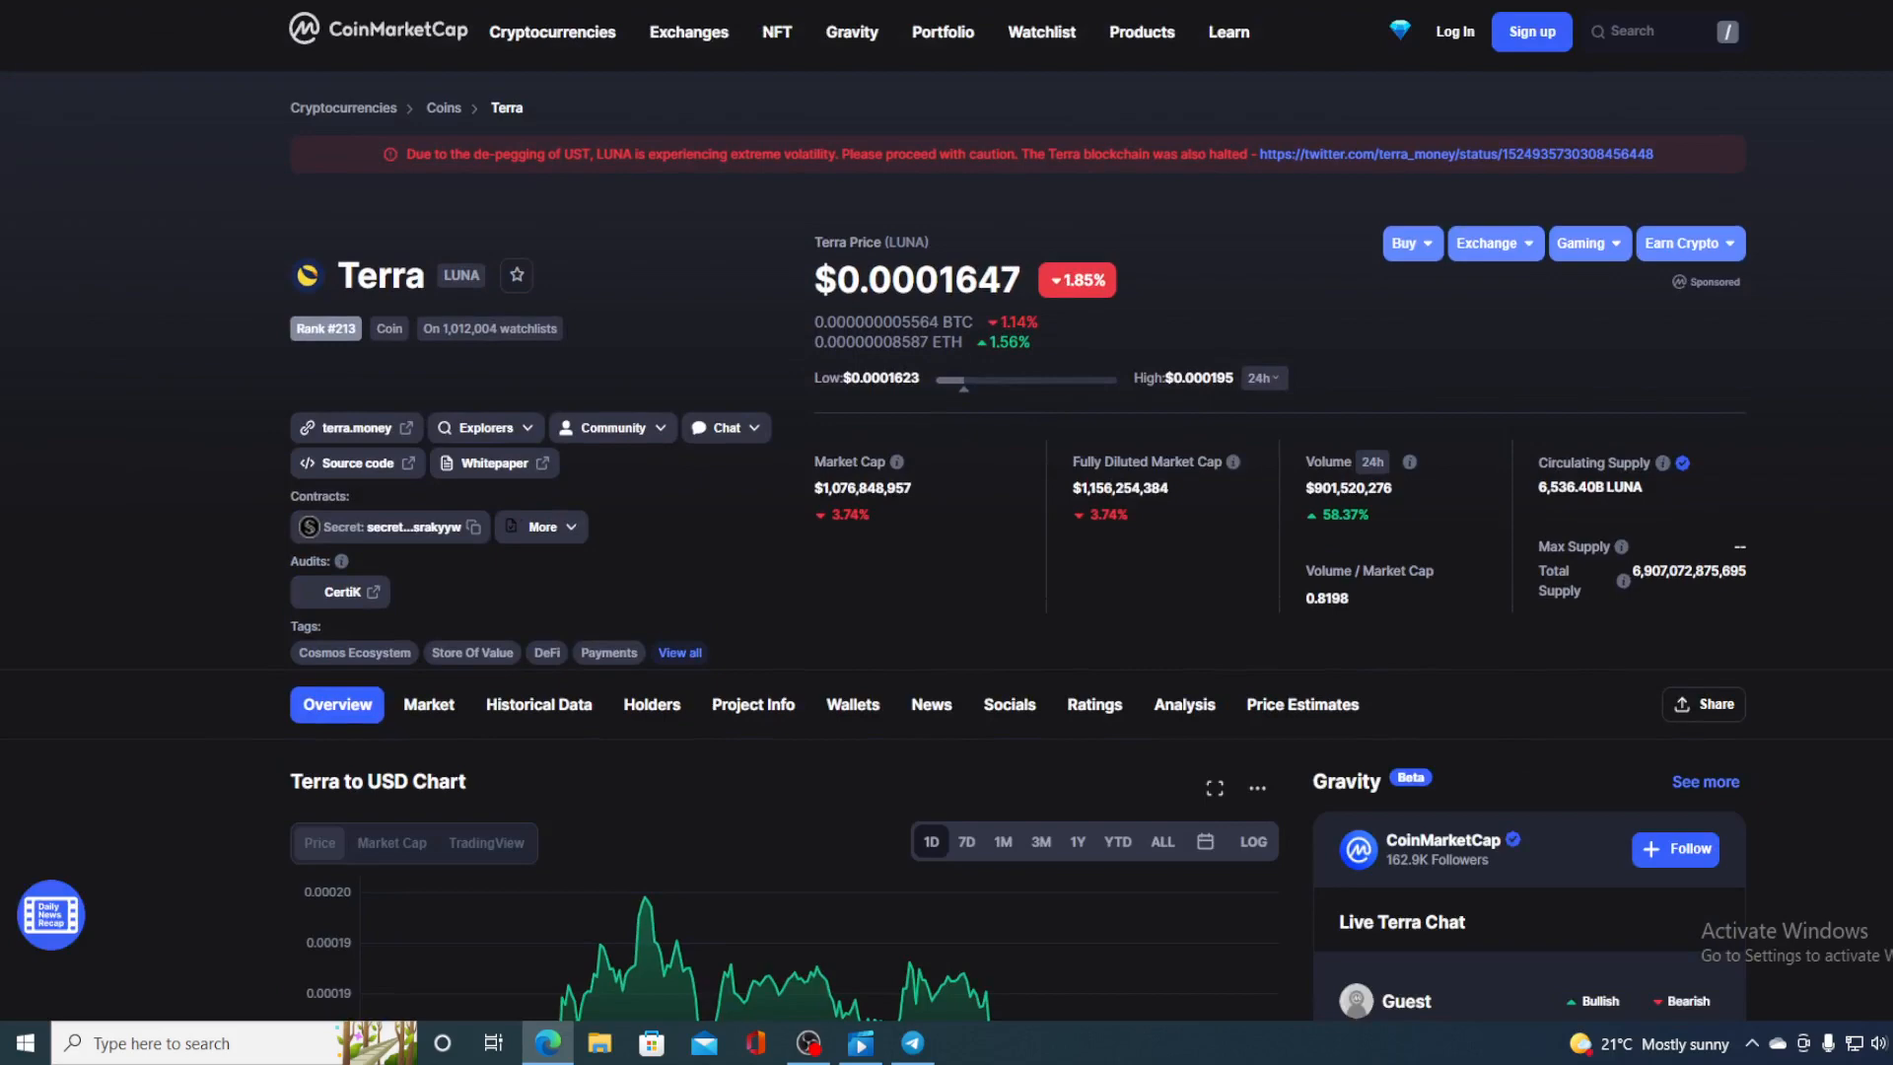
{"action": "mouse_move", "coordinate": [1240, 268]}
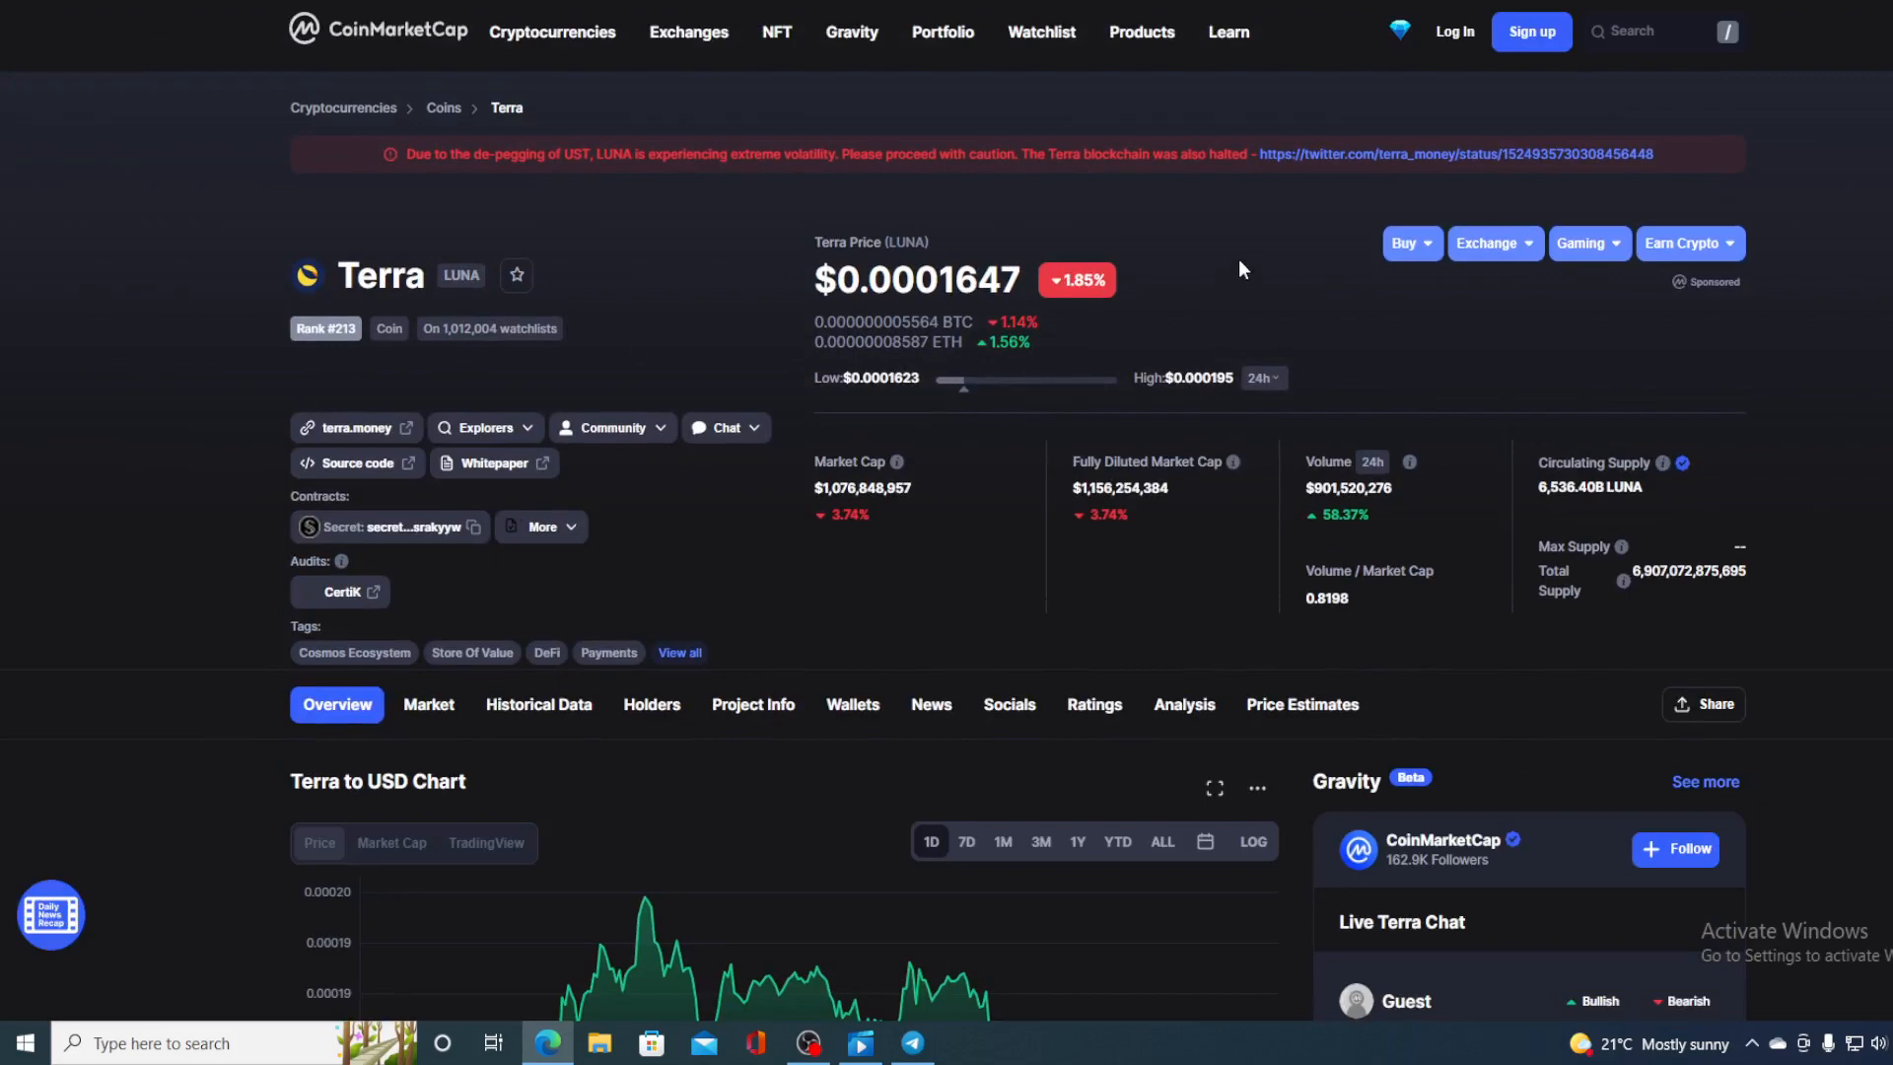
- Review LUNA's ~$899M 24h volume and the May 25 chart peak near $0.00019
{"action": "scroll", "scroll_direction": "down", "scroll_amount": 3}
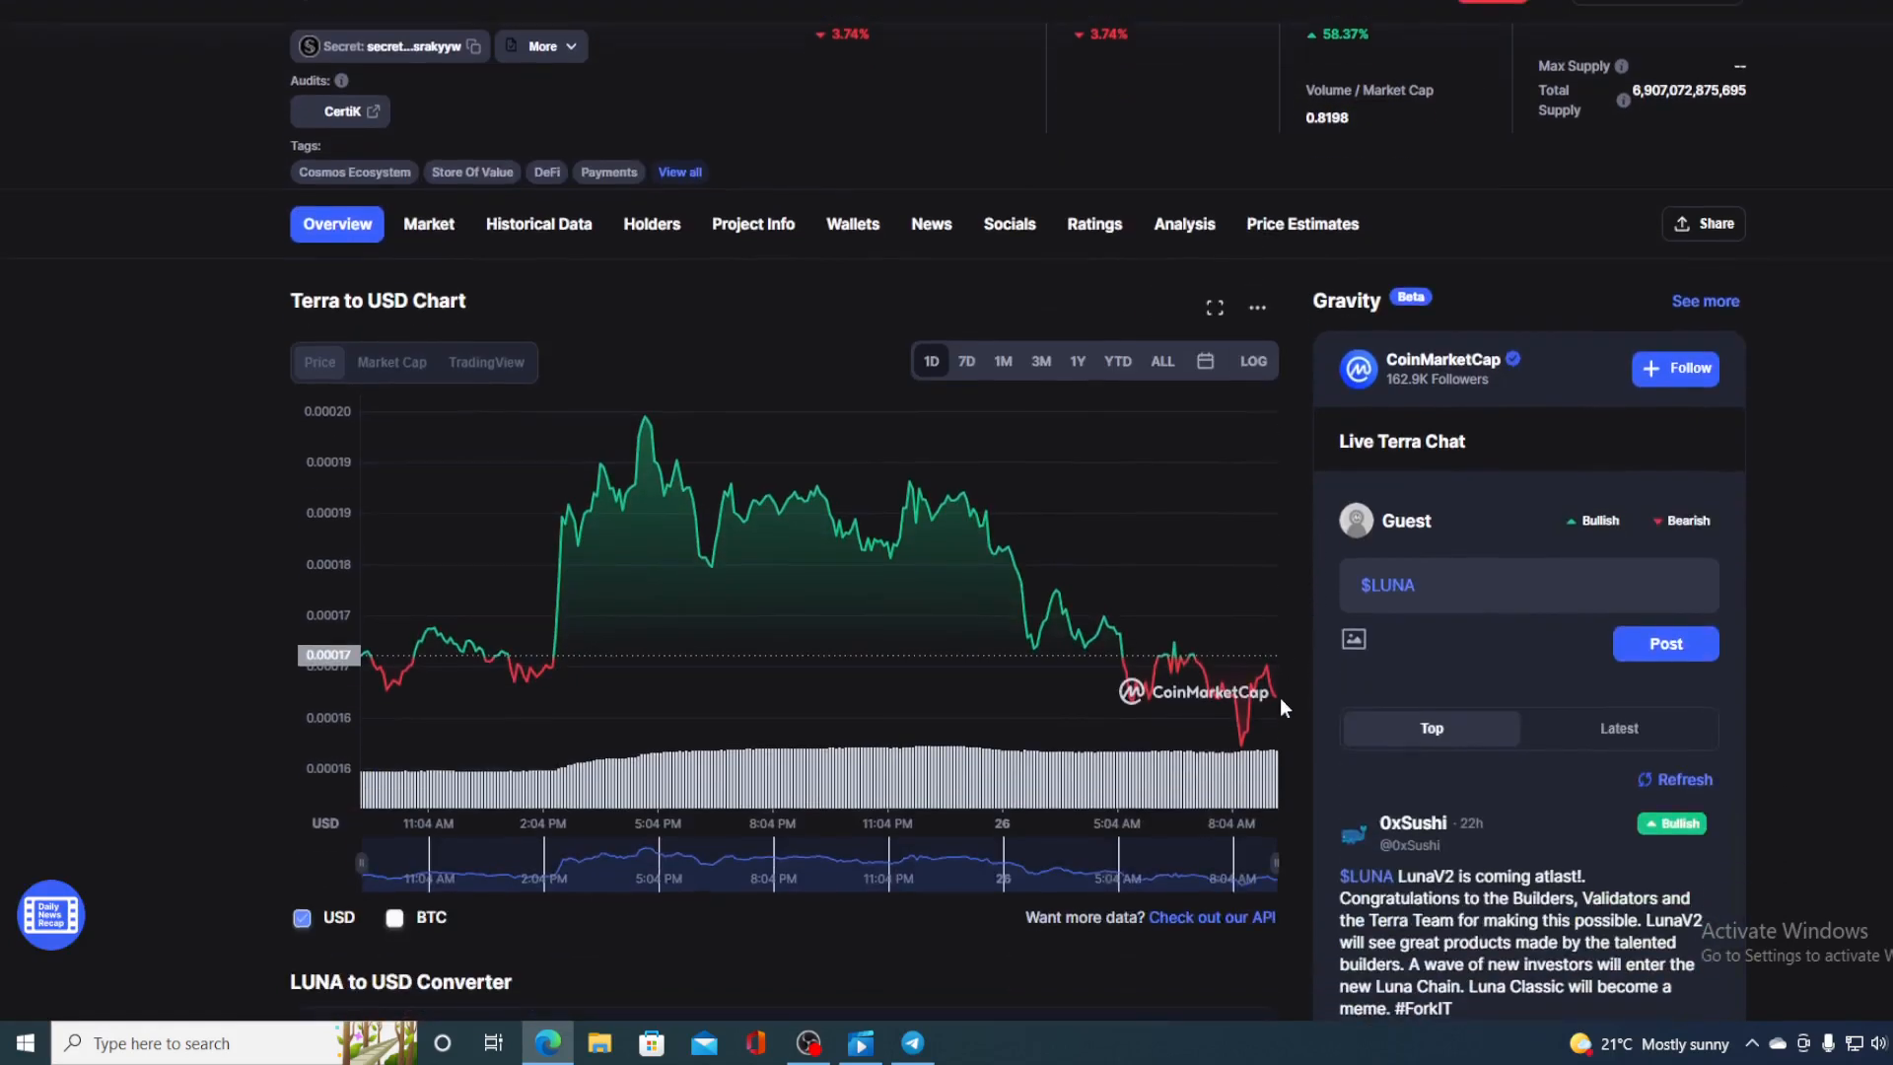
{"action": "mouse_move", "coordinate": [1278, 710]}
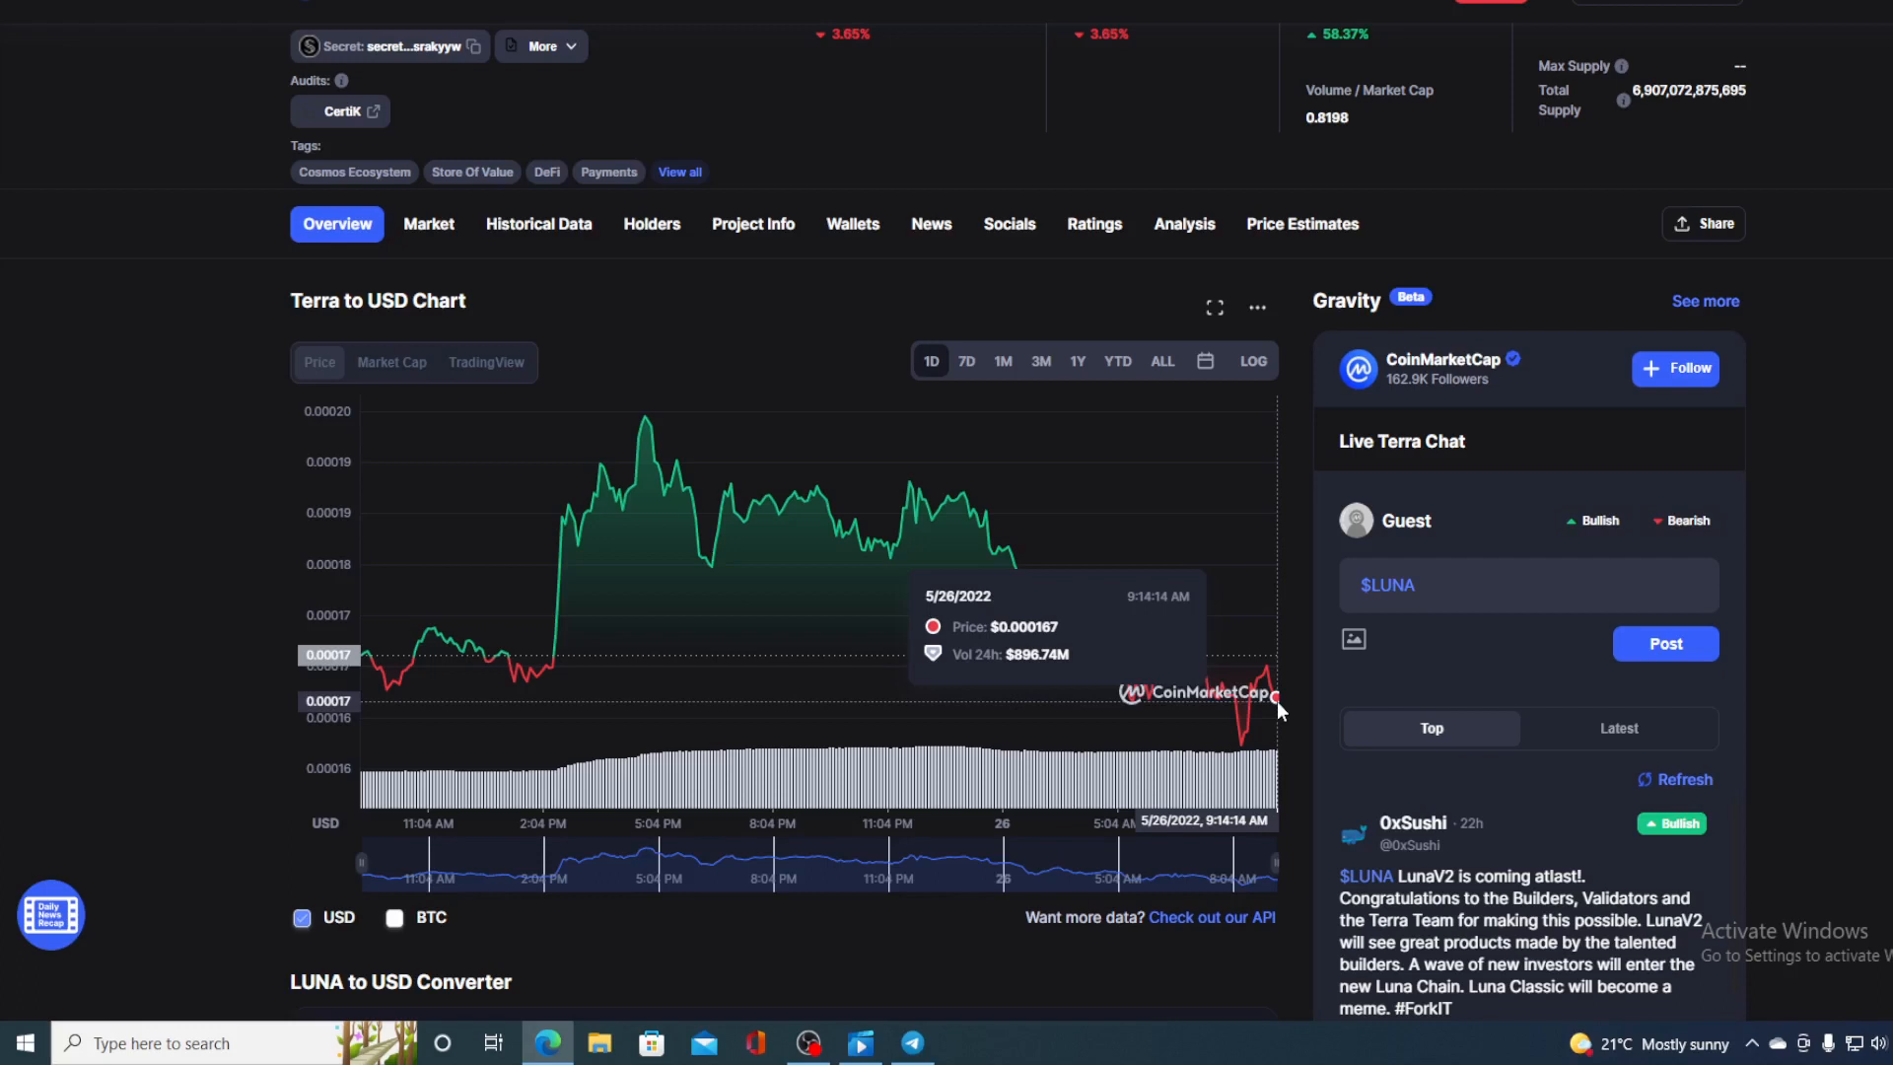
{"action": "scroll", "scroll_direction": "up", "scroll_amount": 3}
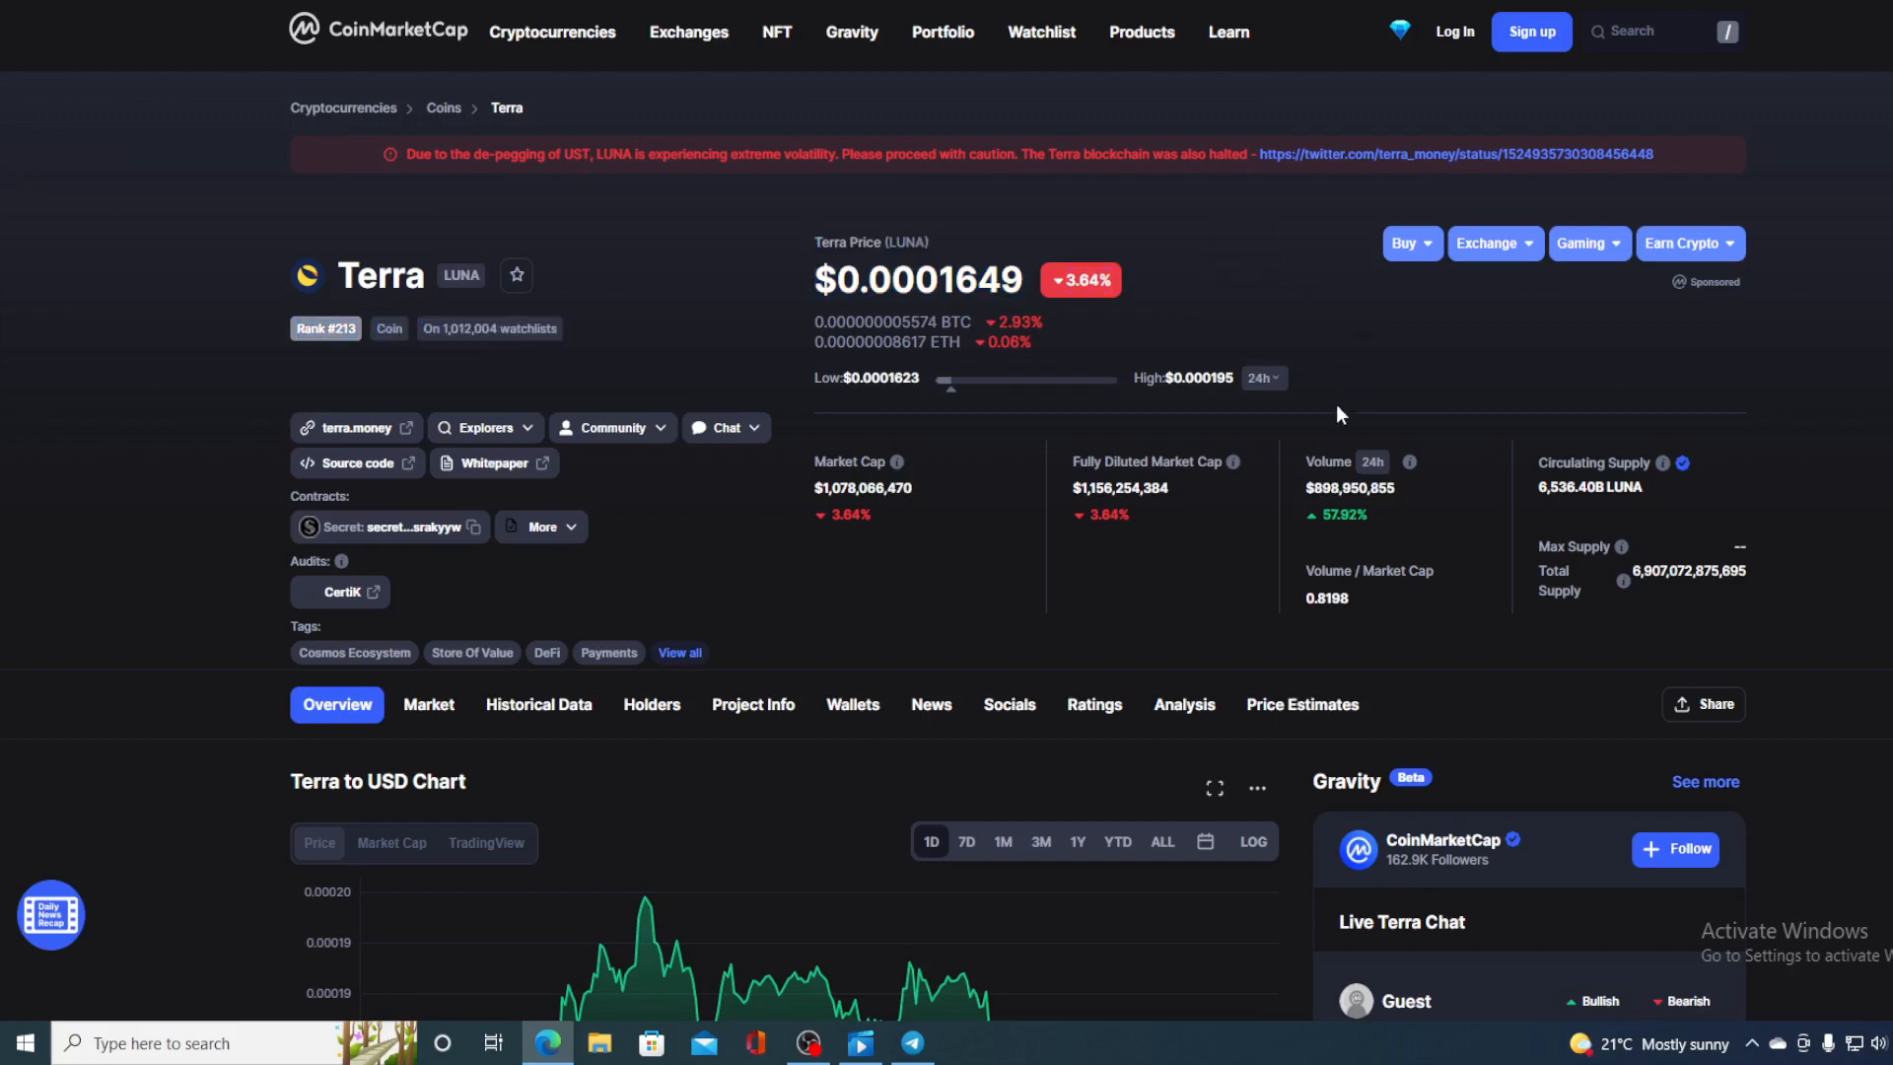
{"action": "mouse_move", "coordinate": [1292, 503]}
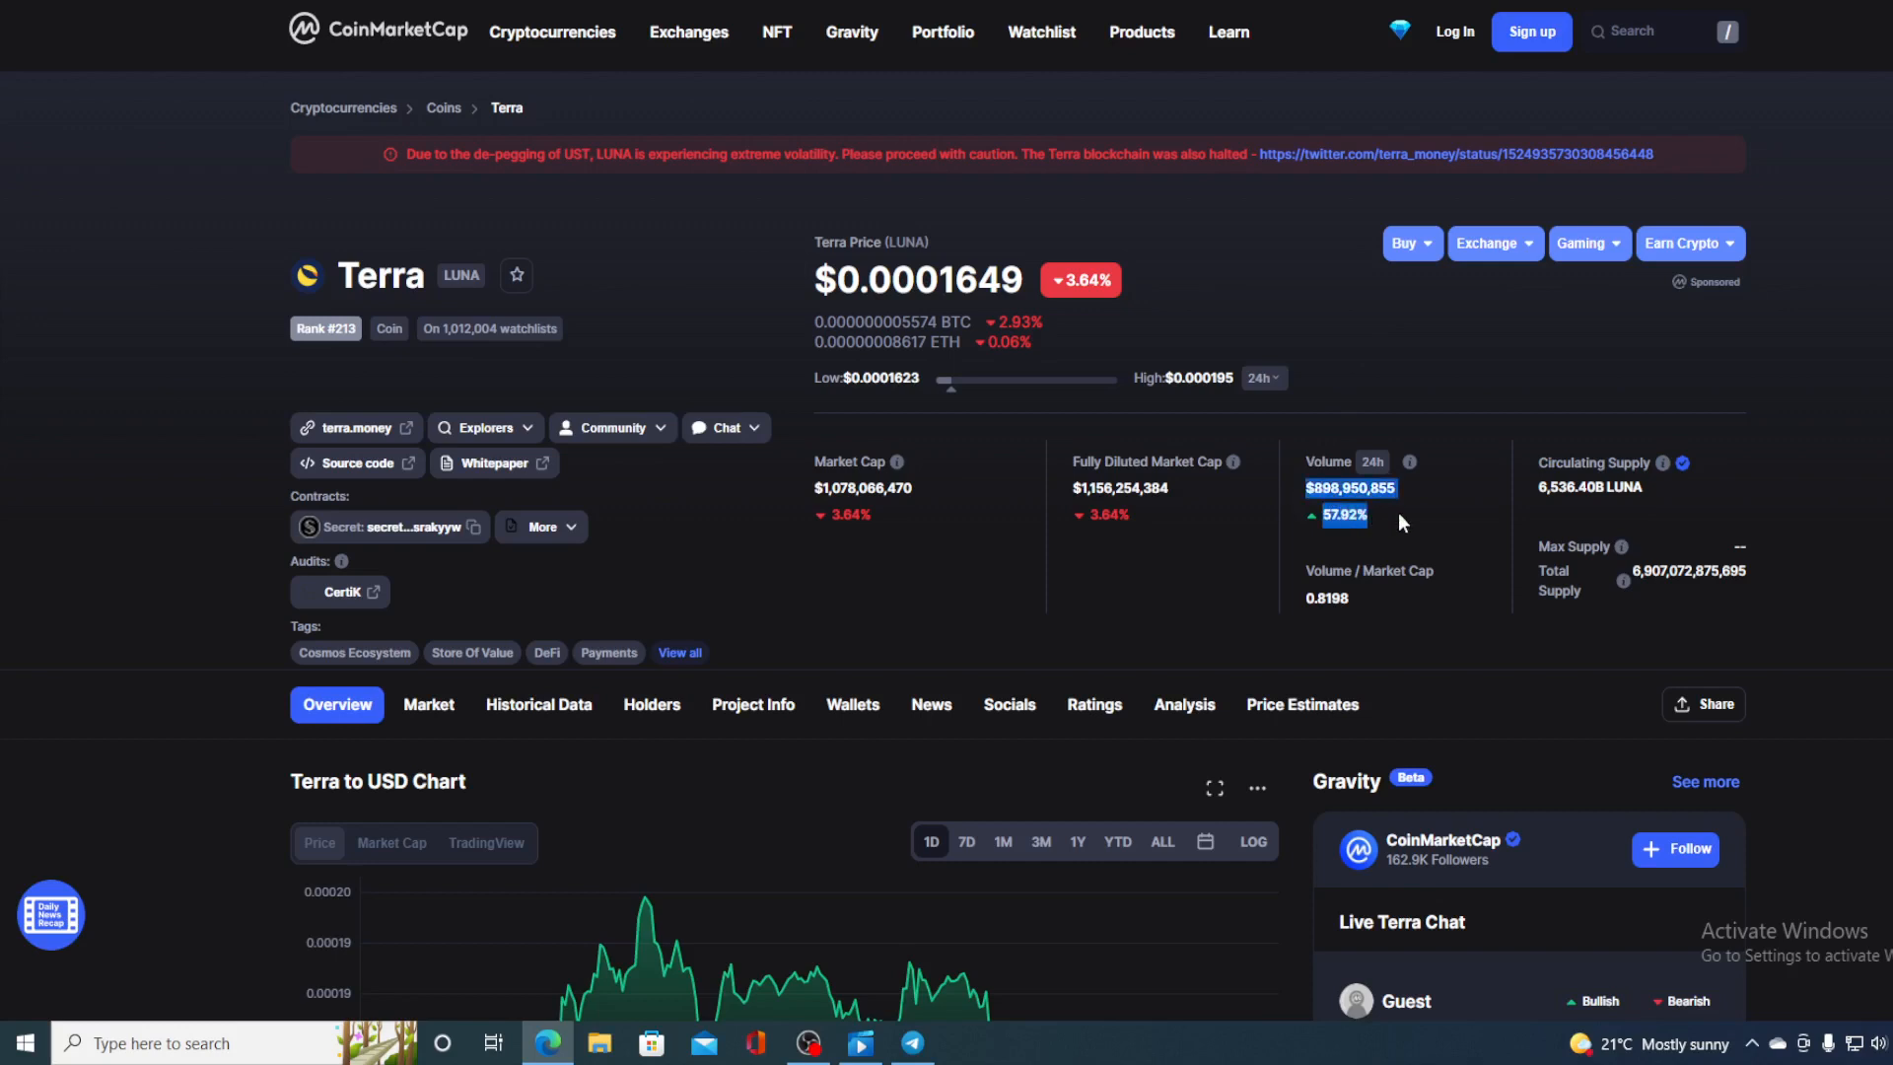
{"action": "scroll", "scroll_direction": "down", "scroll_amount": 3}
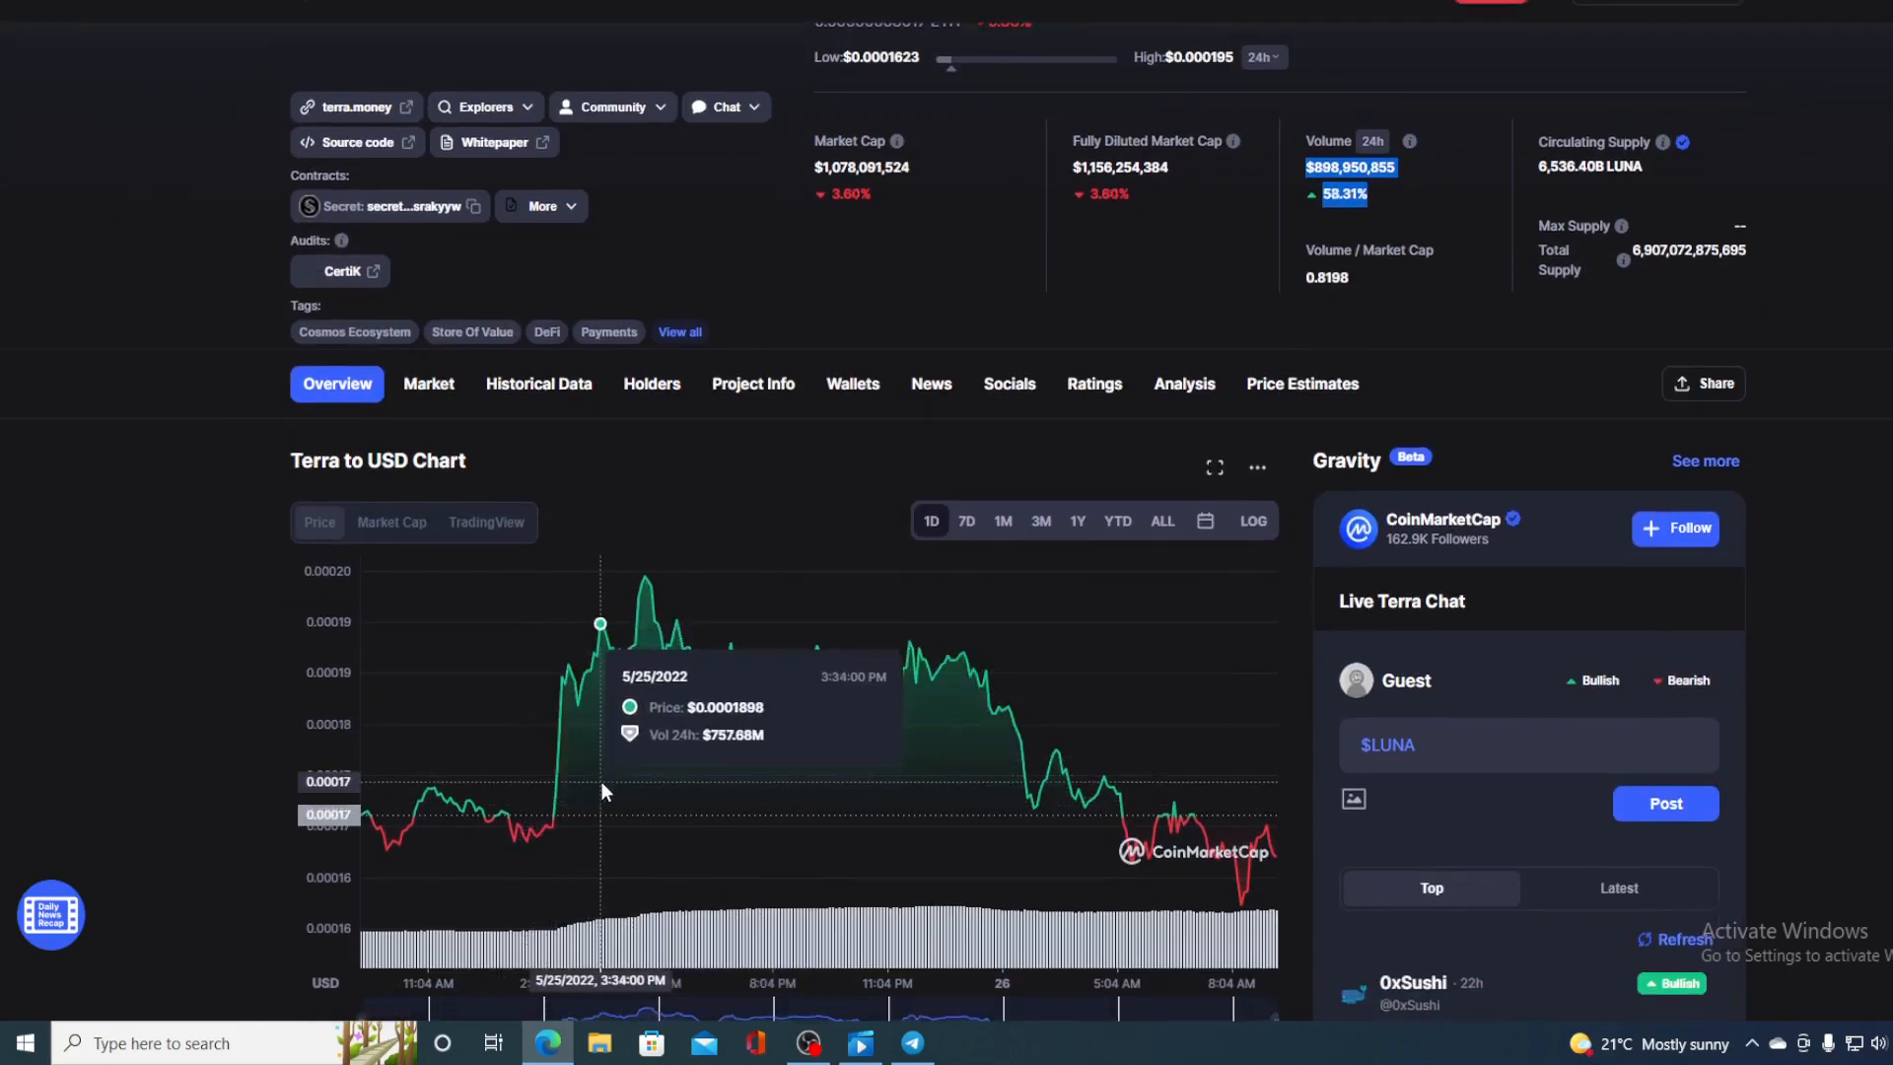
{"action": "mouse_move", "coordinate": [631, 653]}
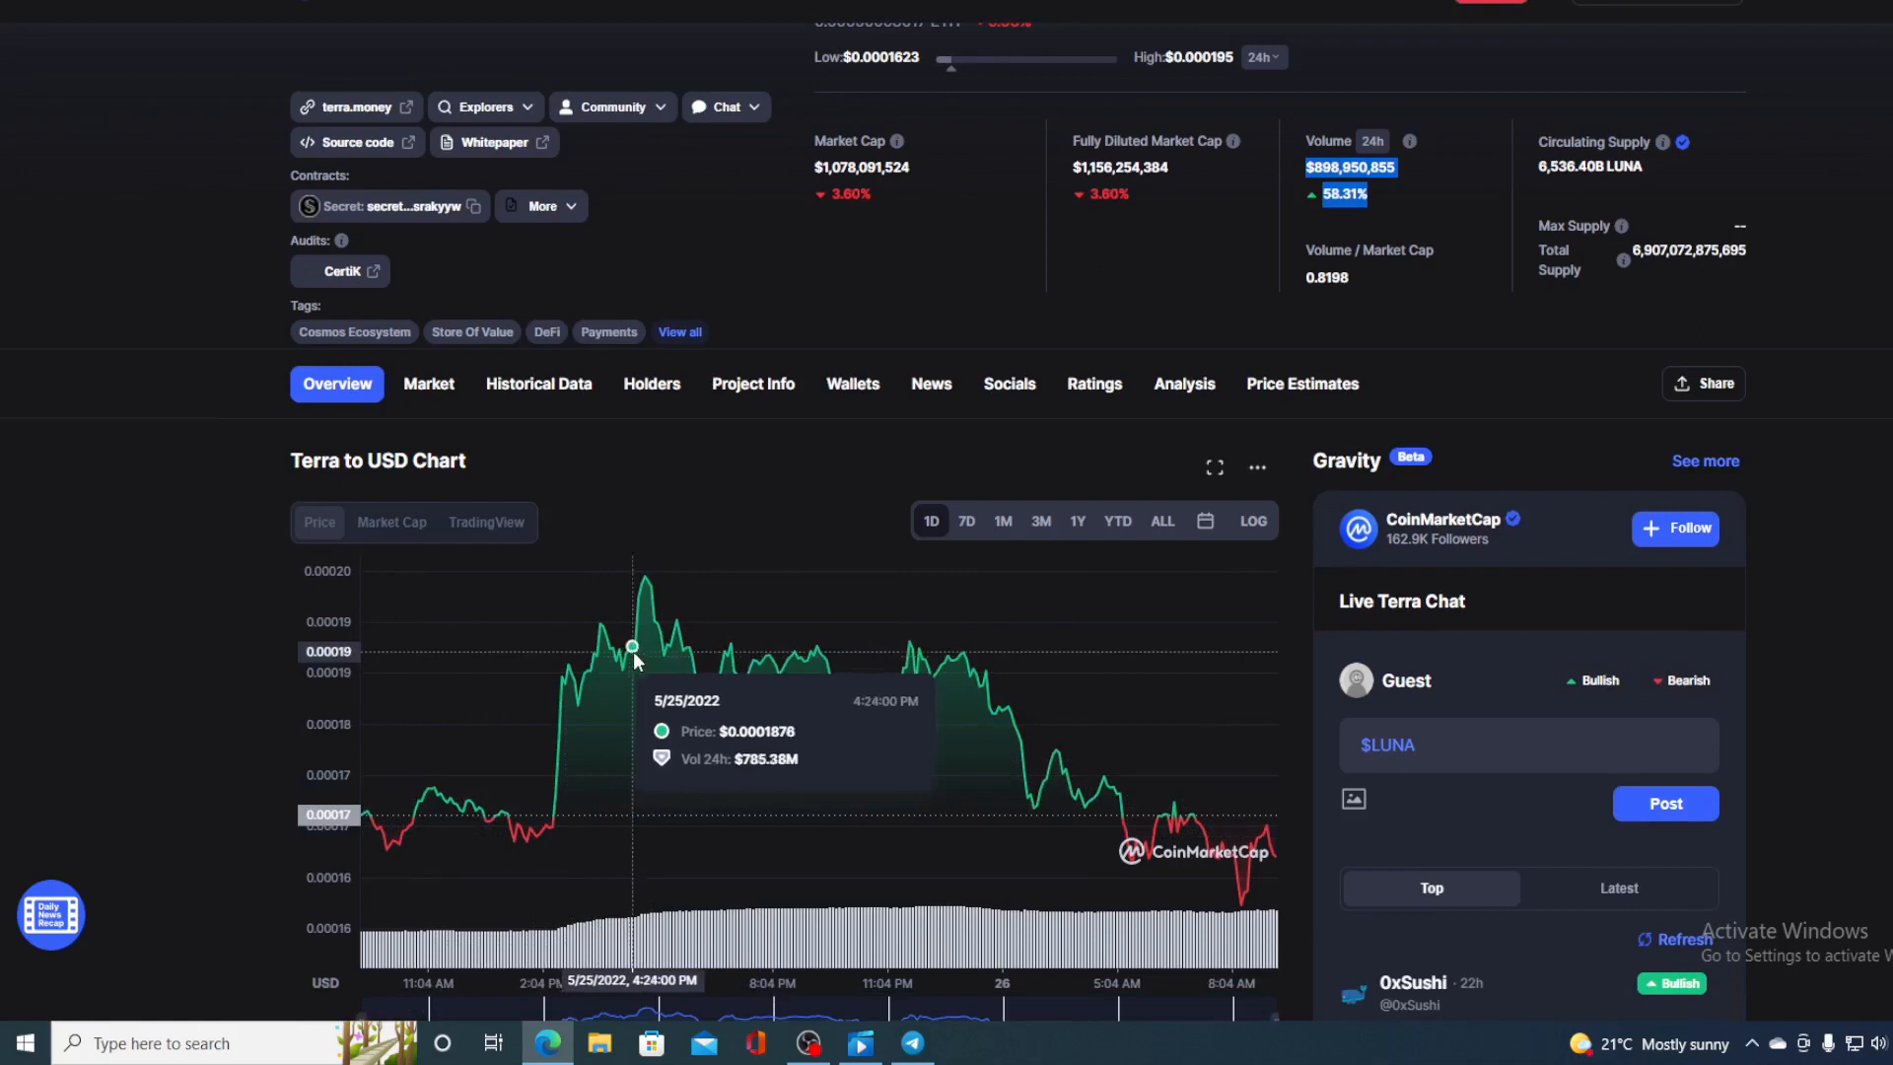
{"action": "mouse_move", "coordinate": [649, 588]}
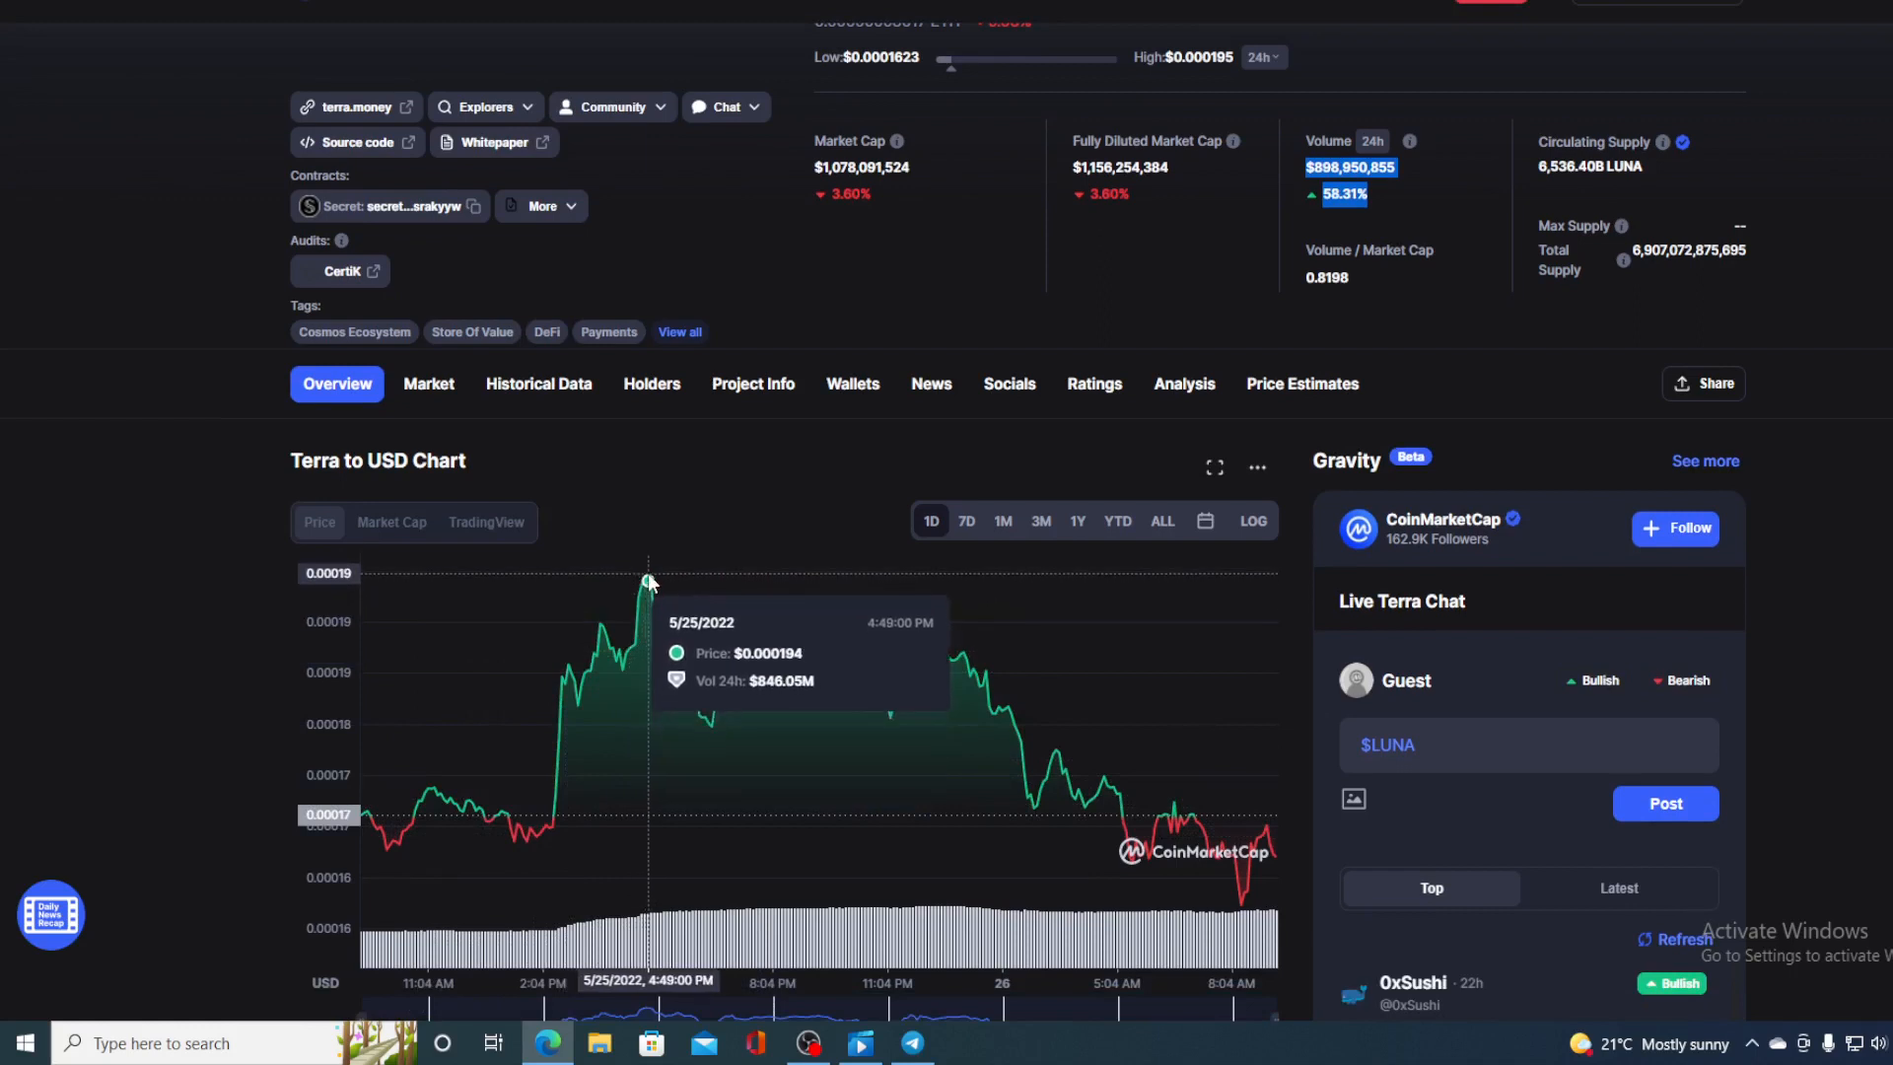
{"action": "mouse_move", "coordinate": [893, 755]}
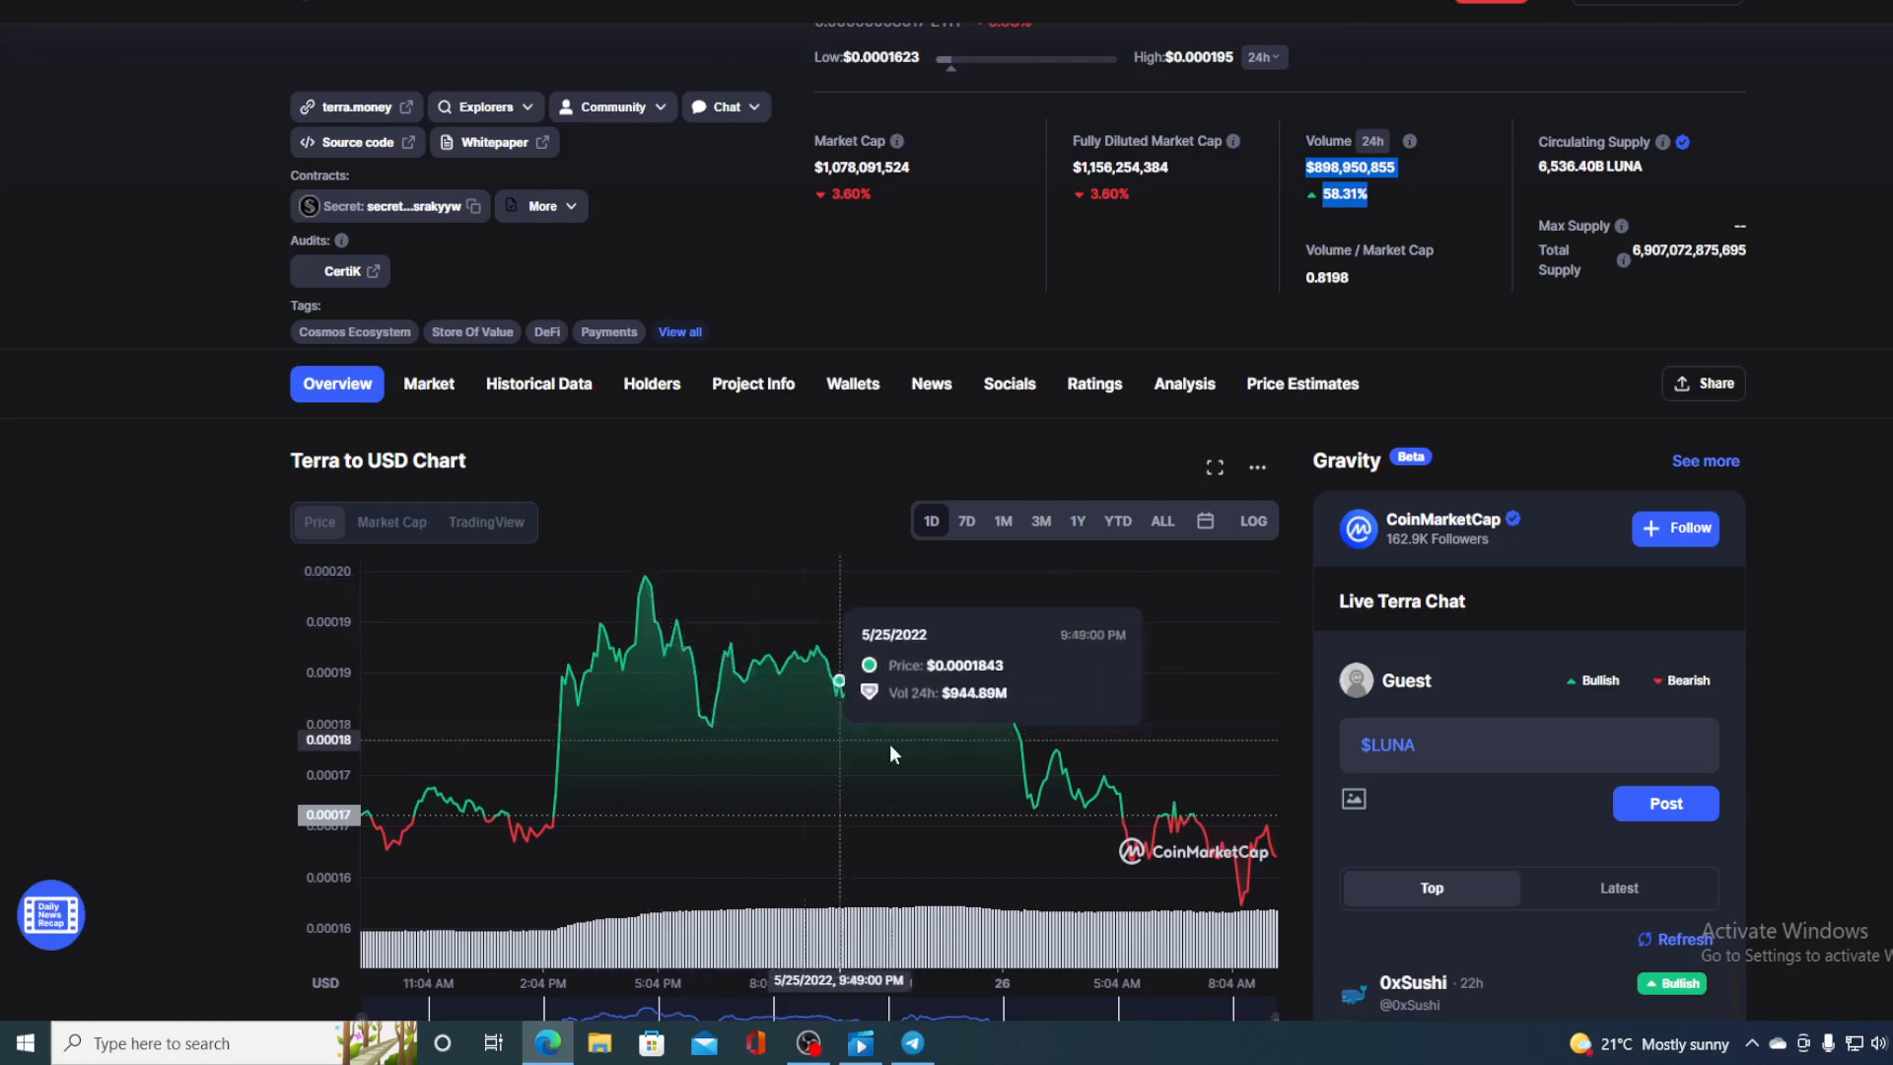
{"action": "mouse_move", "coordinate": [1276, 878]}
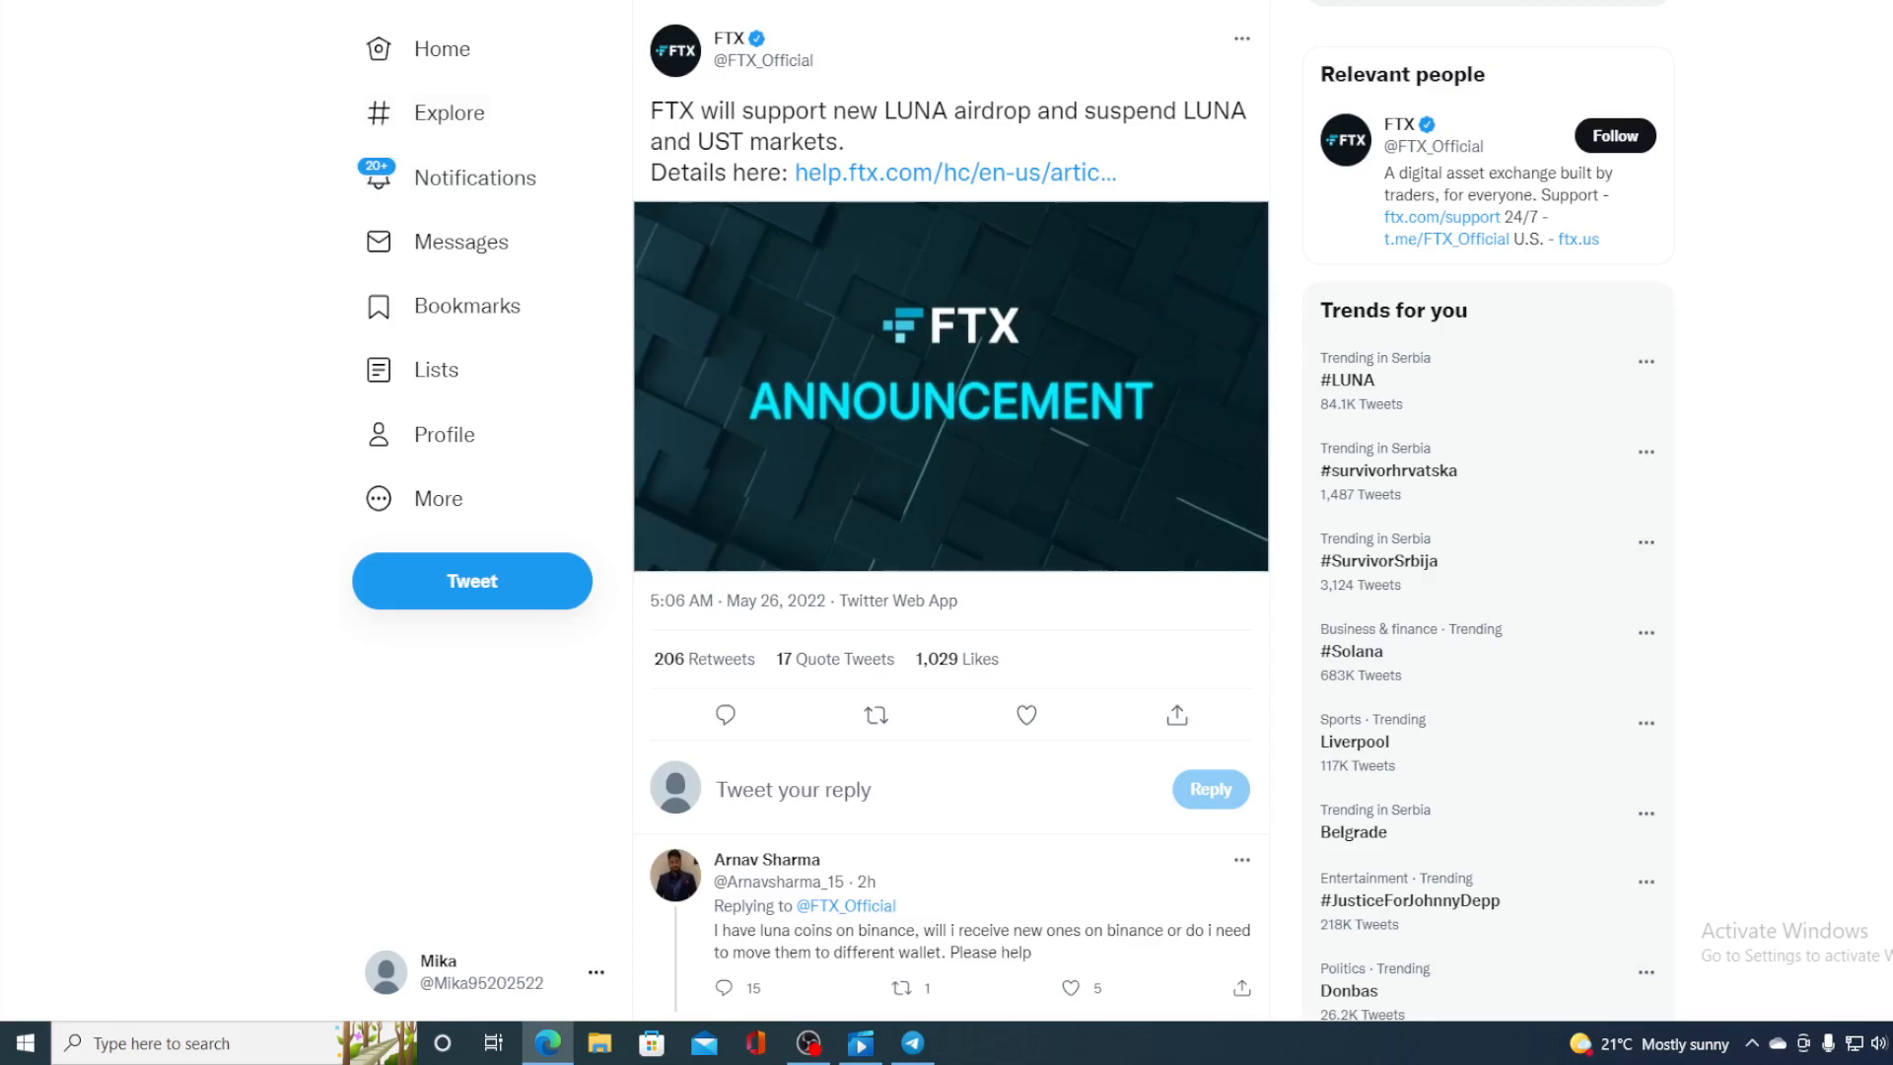
- Read the BeInCrypto article down to Huobi, Binance and Bybit backing the LUNA 2.0 launch
{"action": "left_click", "coordinate": [954, 172]}
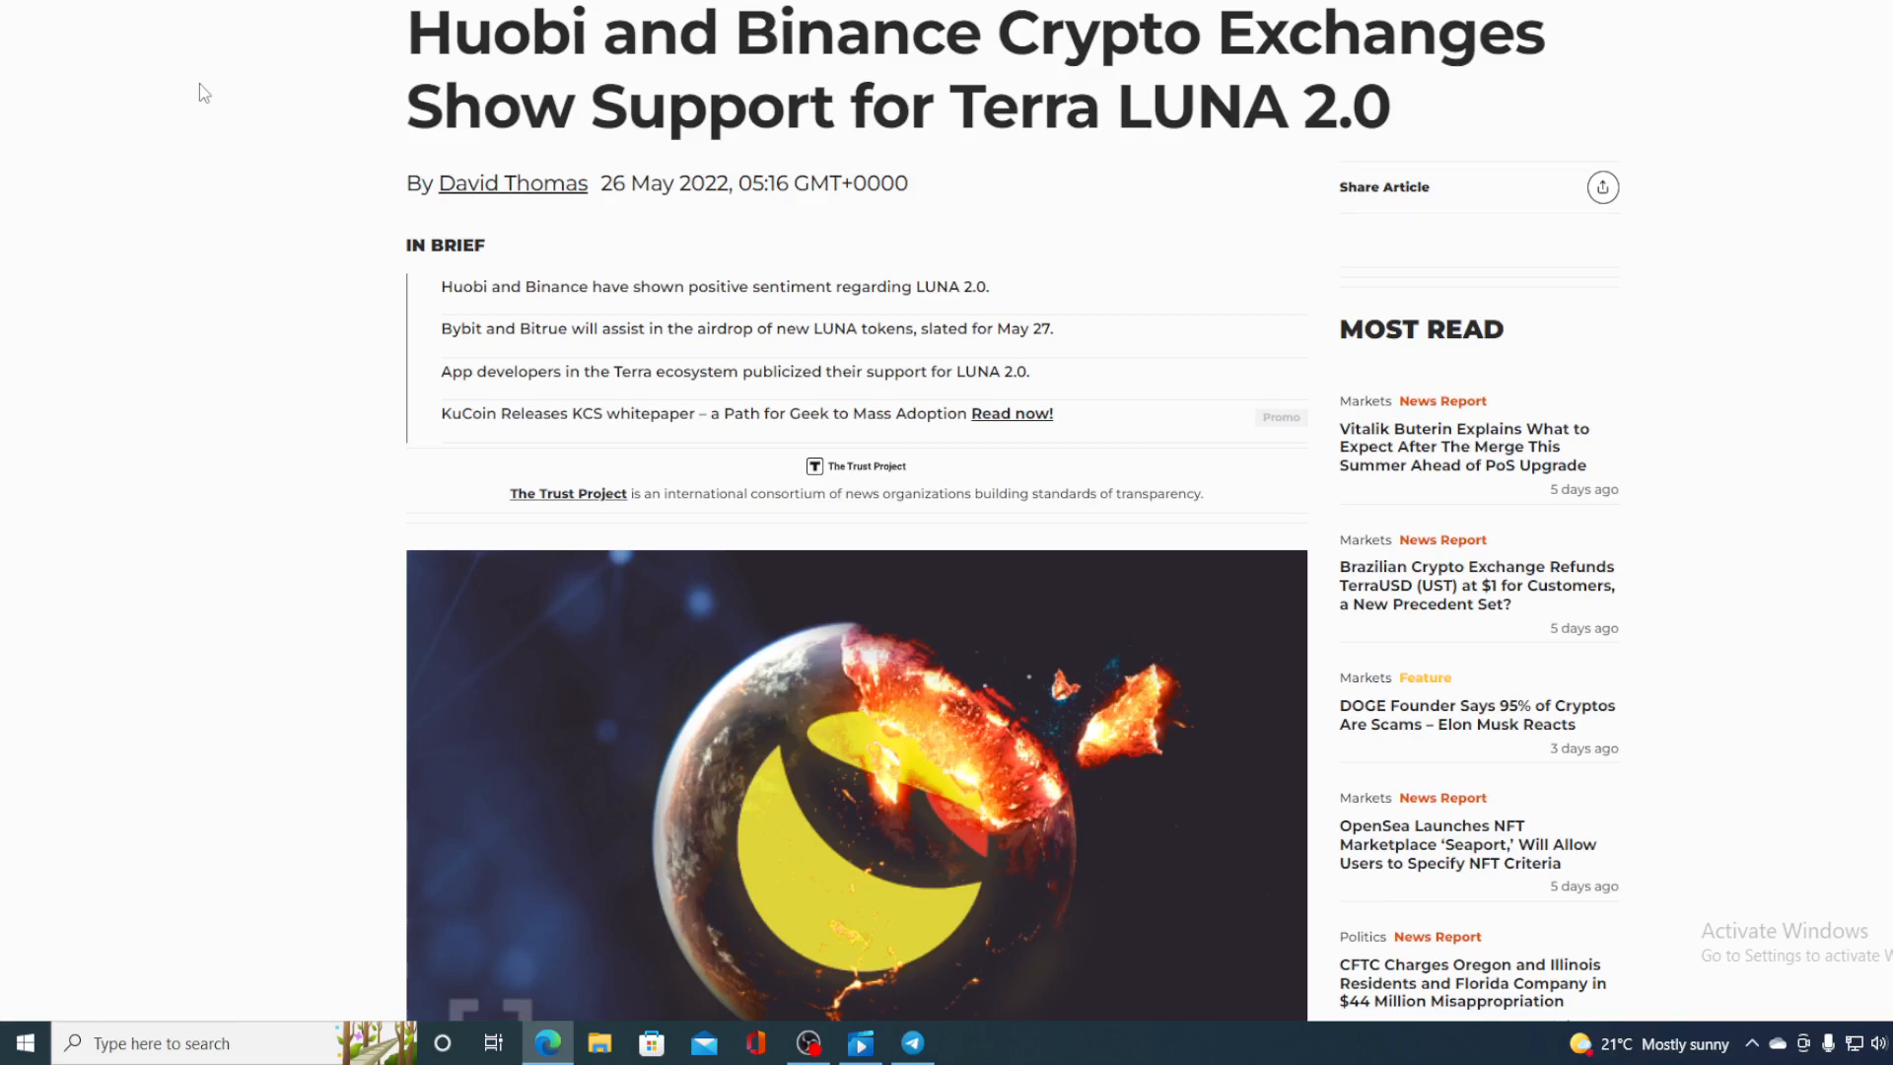
{"action": "scroll", "scroll_direction": "down", "scroll_amount": 3}
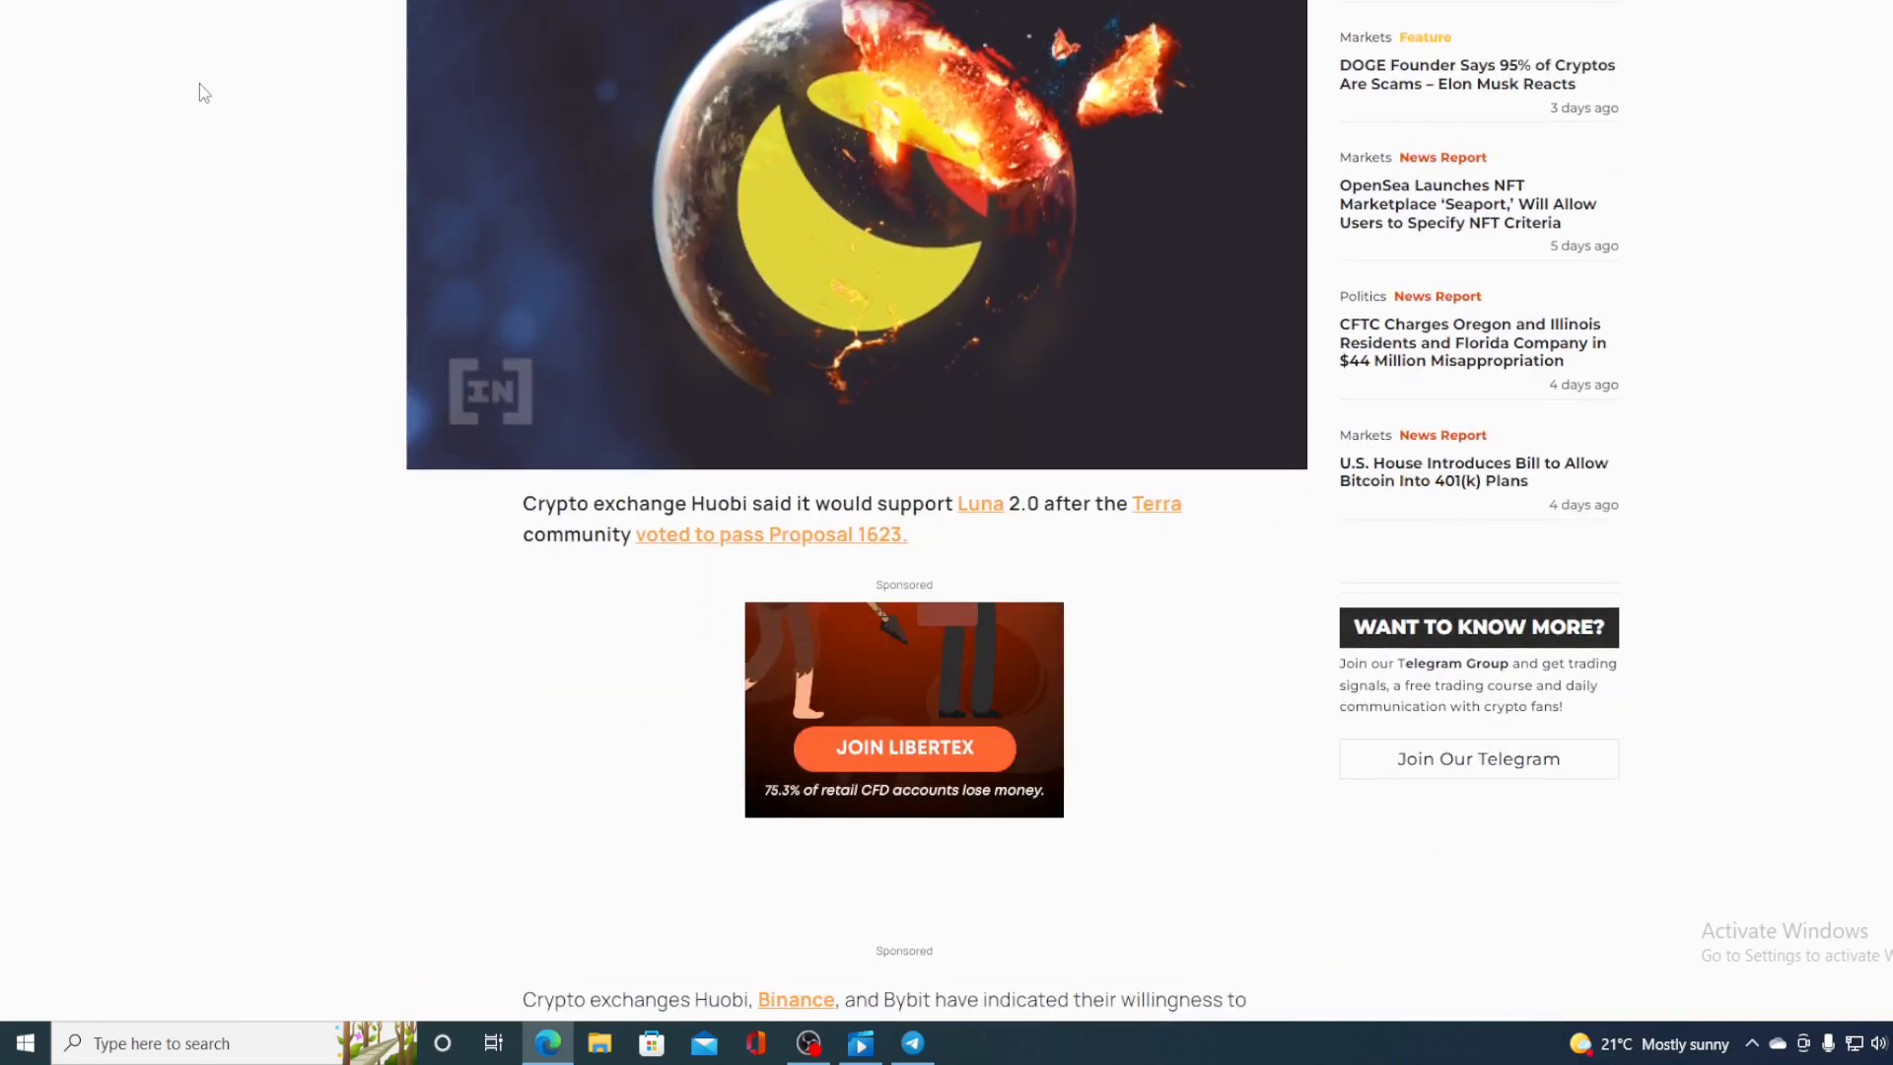
{"action": "scroll", "scroll_direction": "down", "scroll_amount": 3}
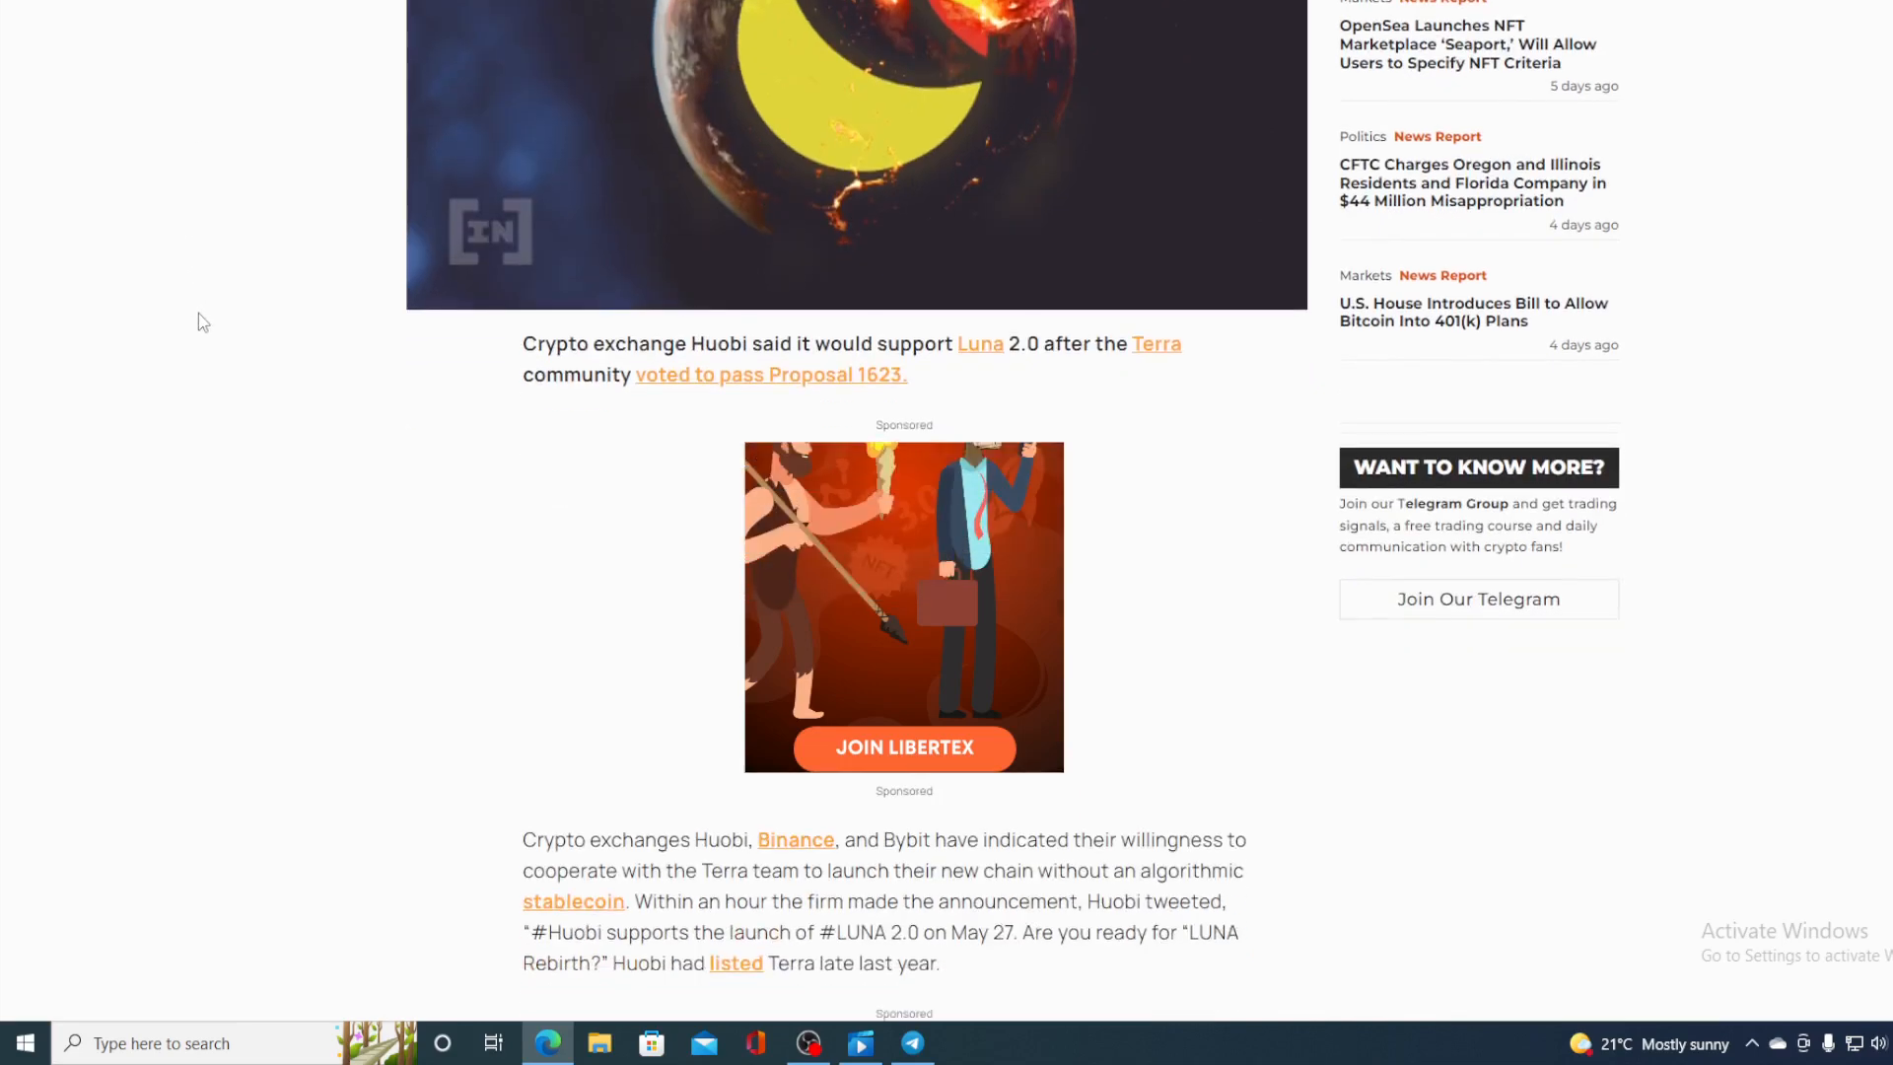
{"action": "scroll", "scroll_direction": "down", "scroll_amount": 3}
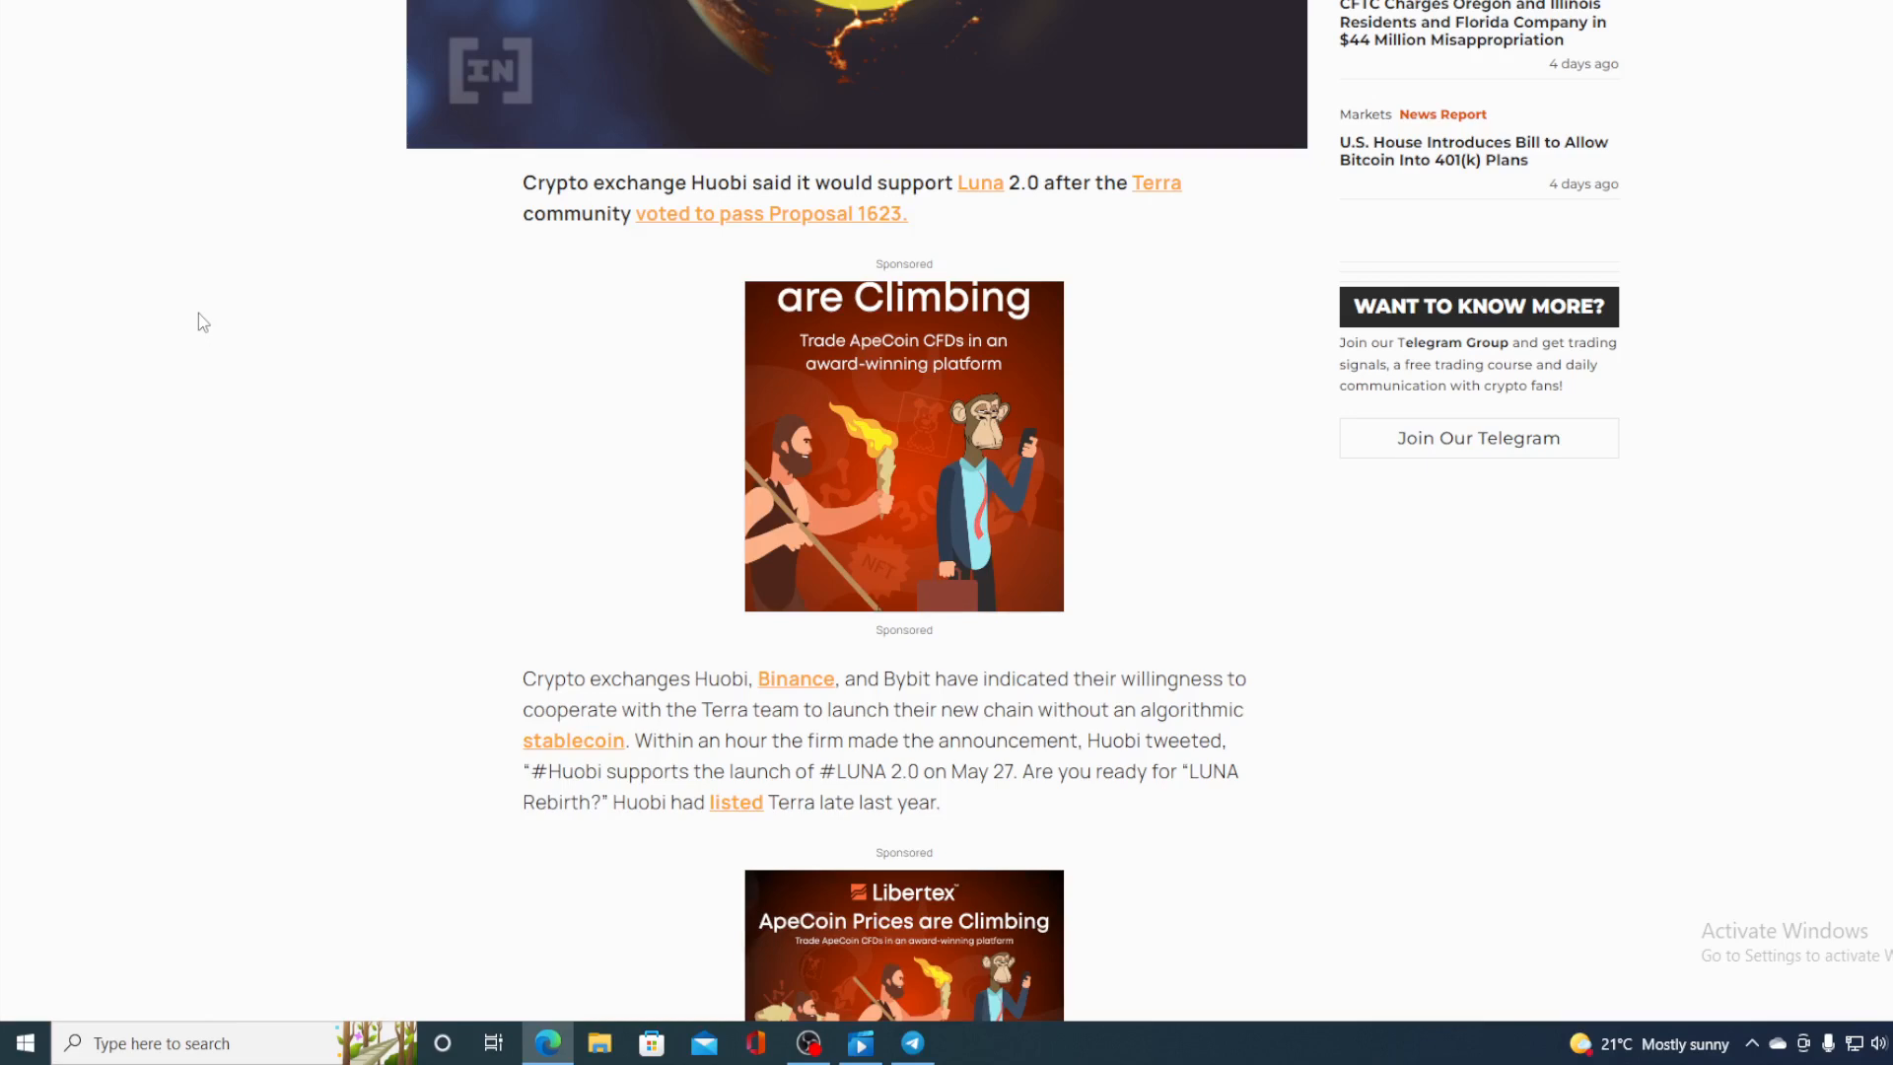
{"action": "scroll", "scroll_direction": "down", "scroll_amount": 3}
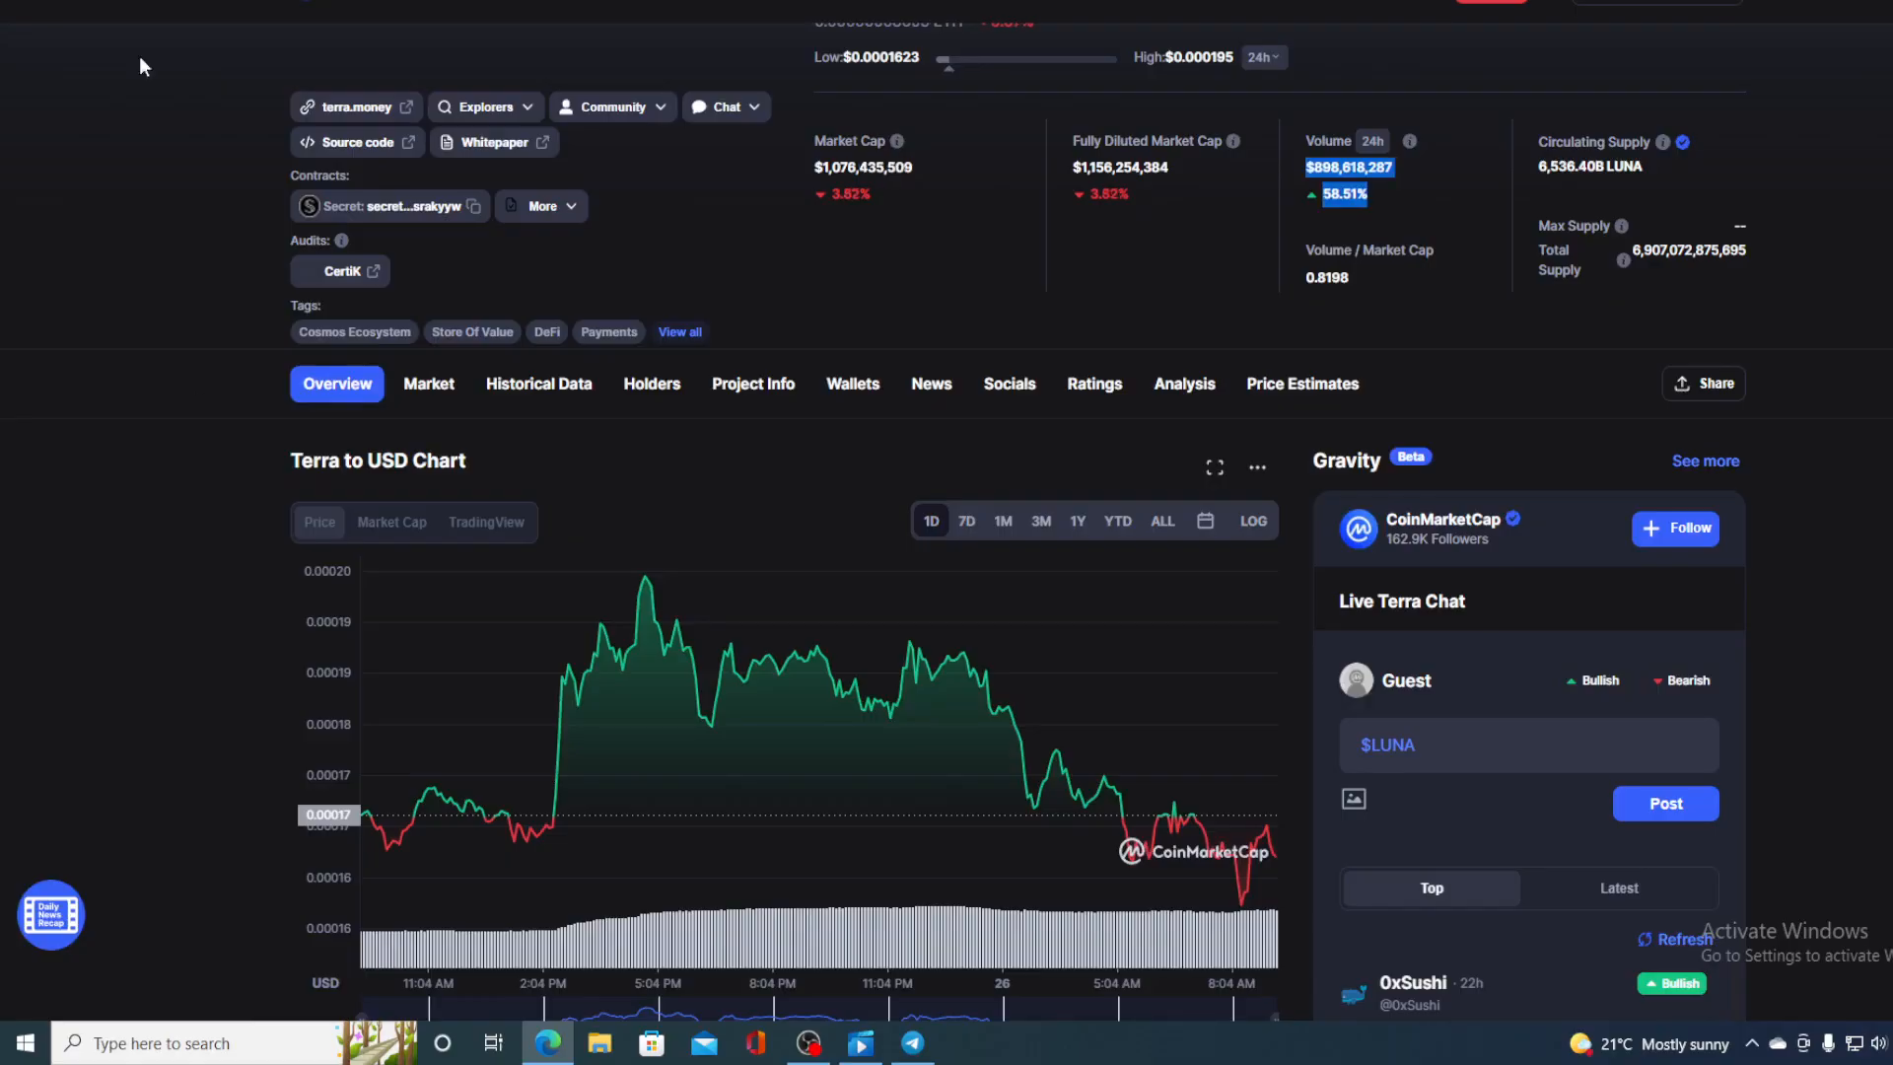
{"action": "mouse_move", "coordinate": [1276, 864]}
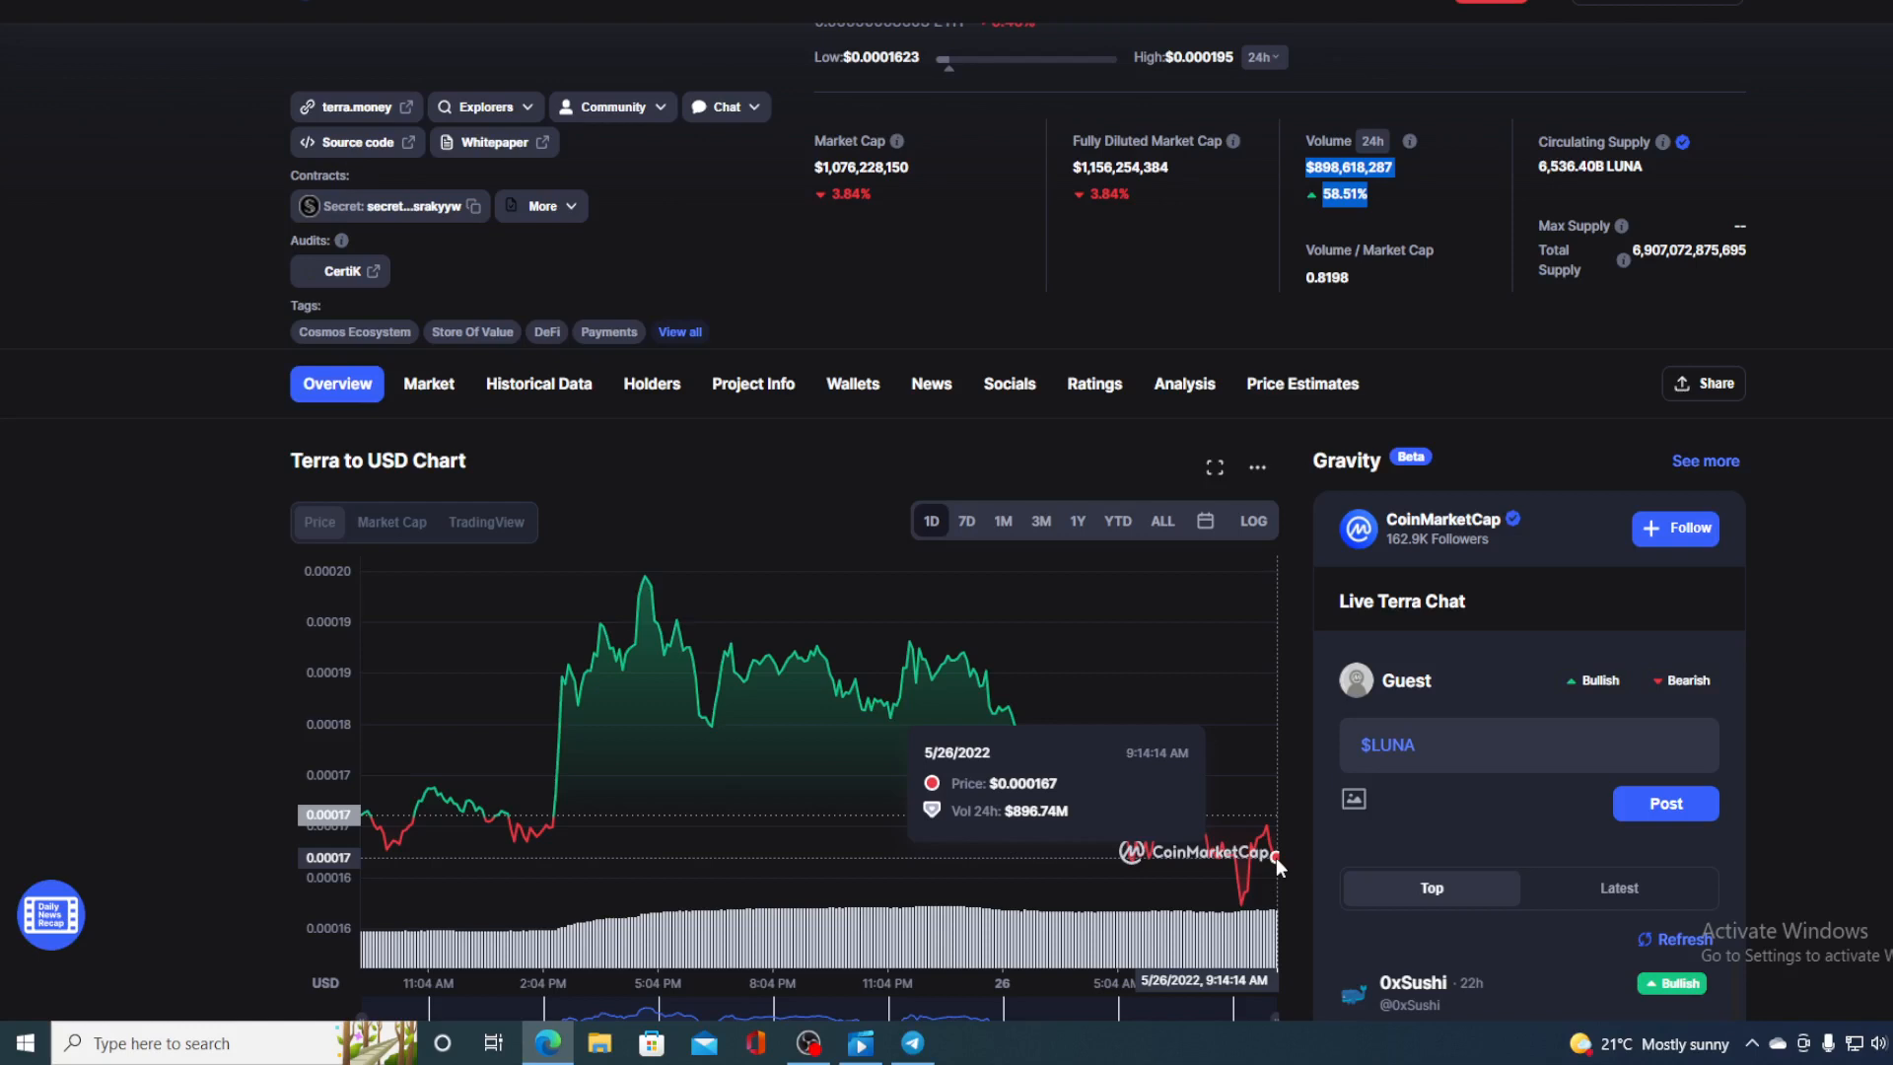
{"action": "mouse_move", "coordinate": [711, 247]}
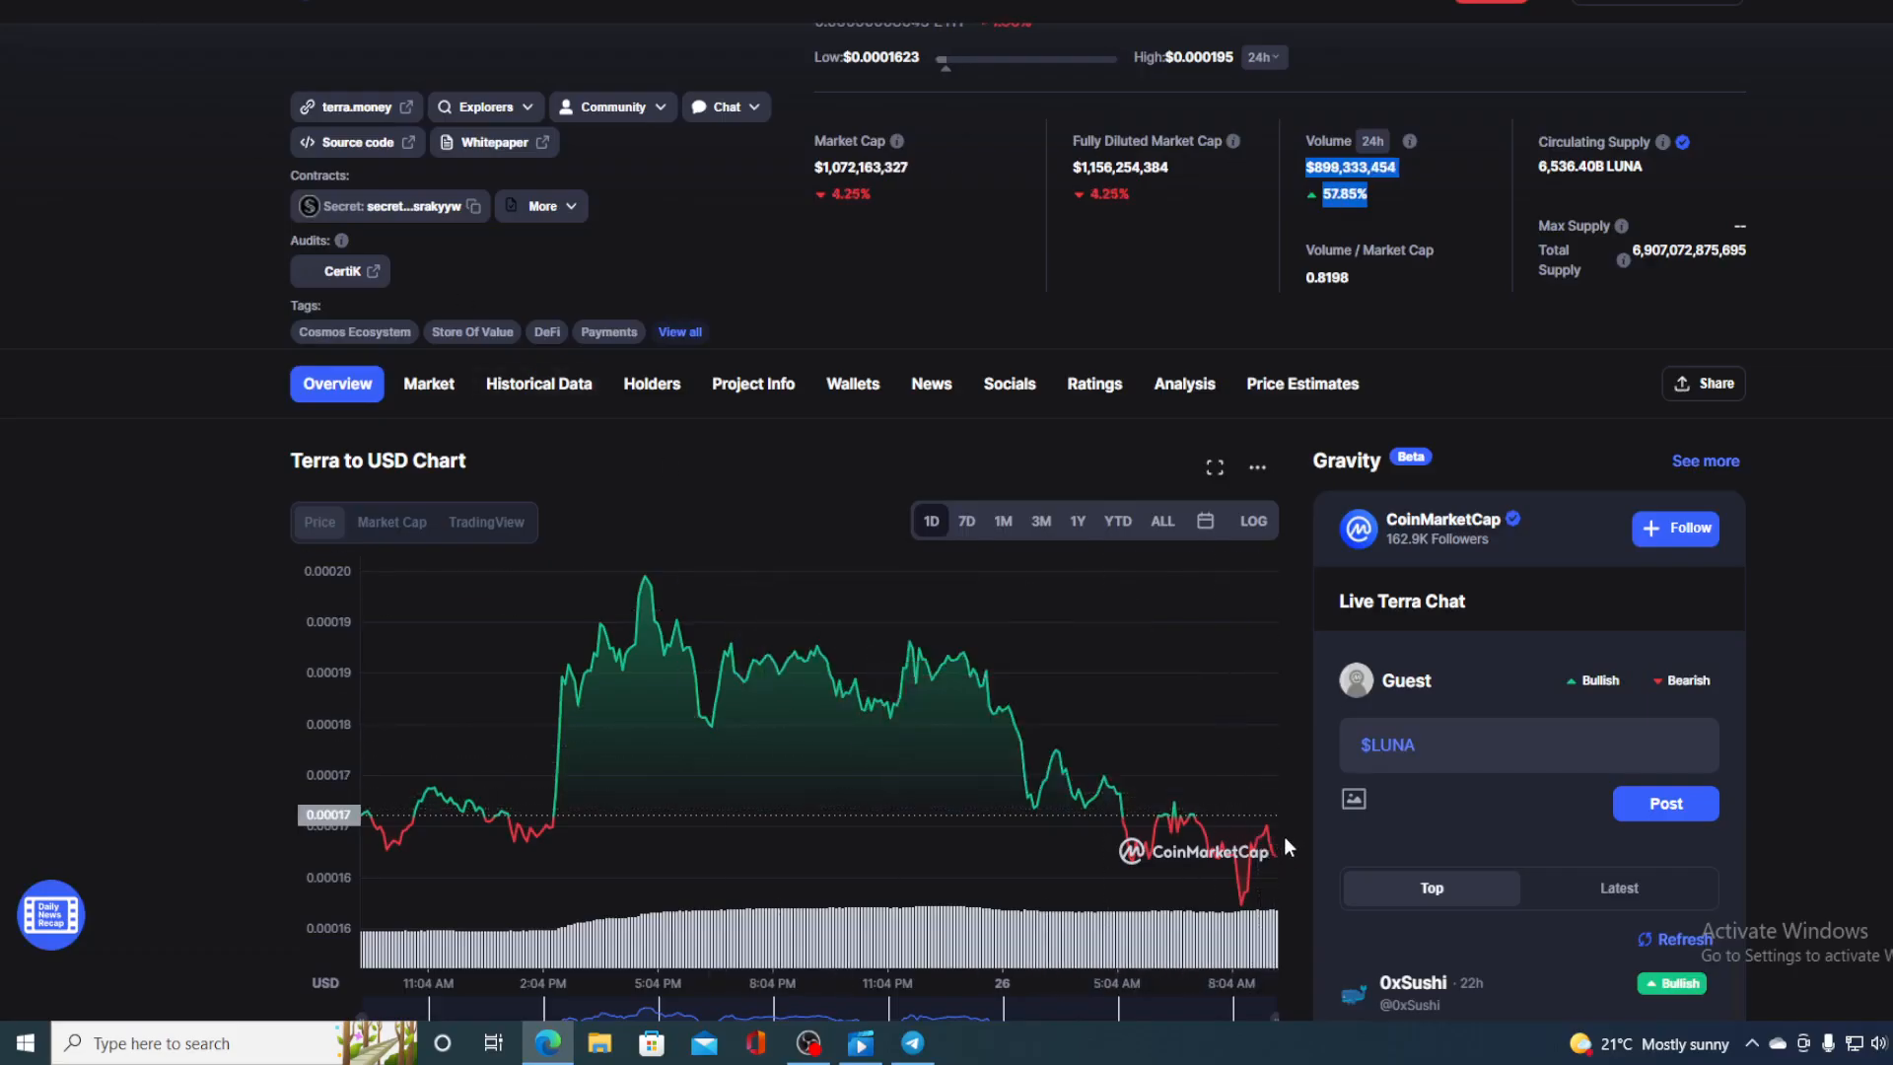
{"action": "mouse_move", "coordinate": [1230, 852]}
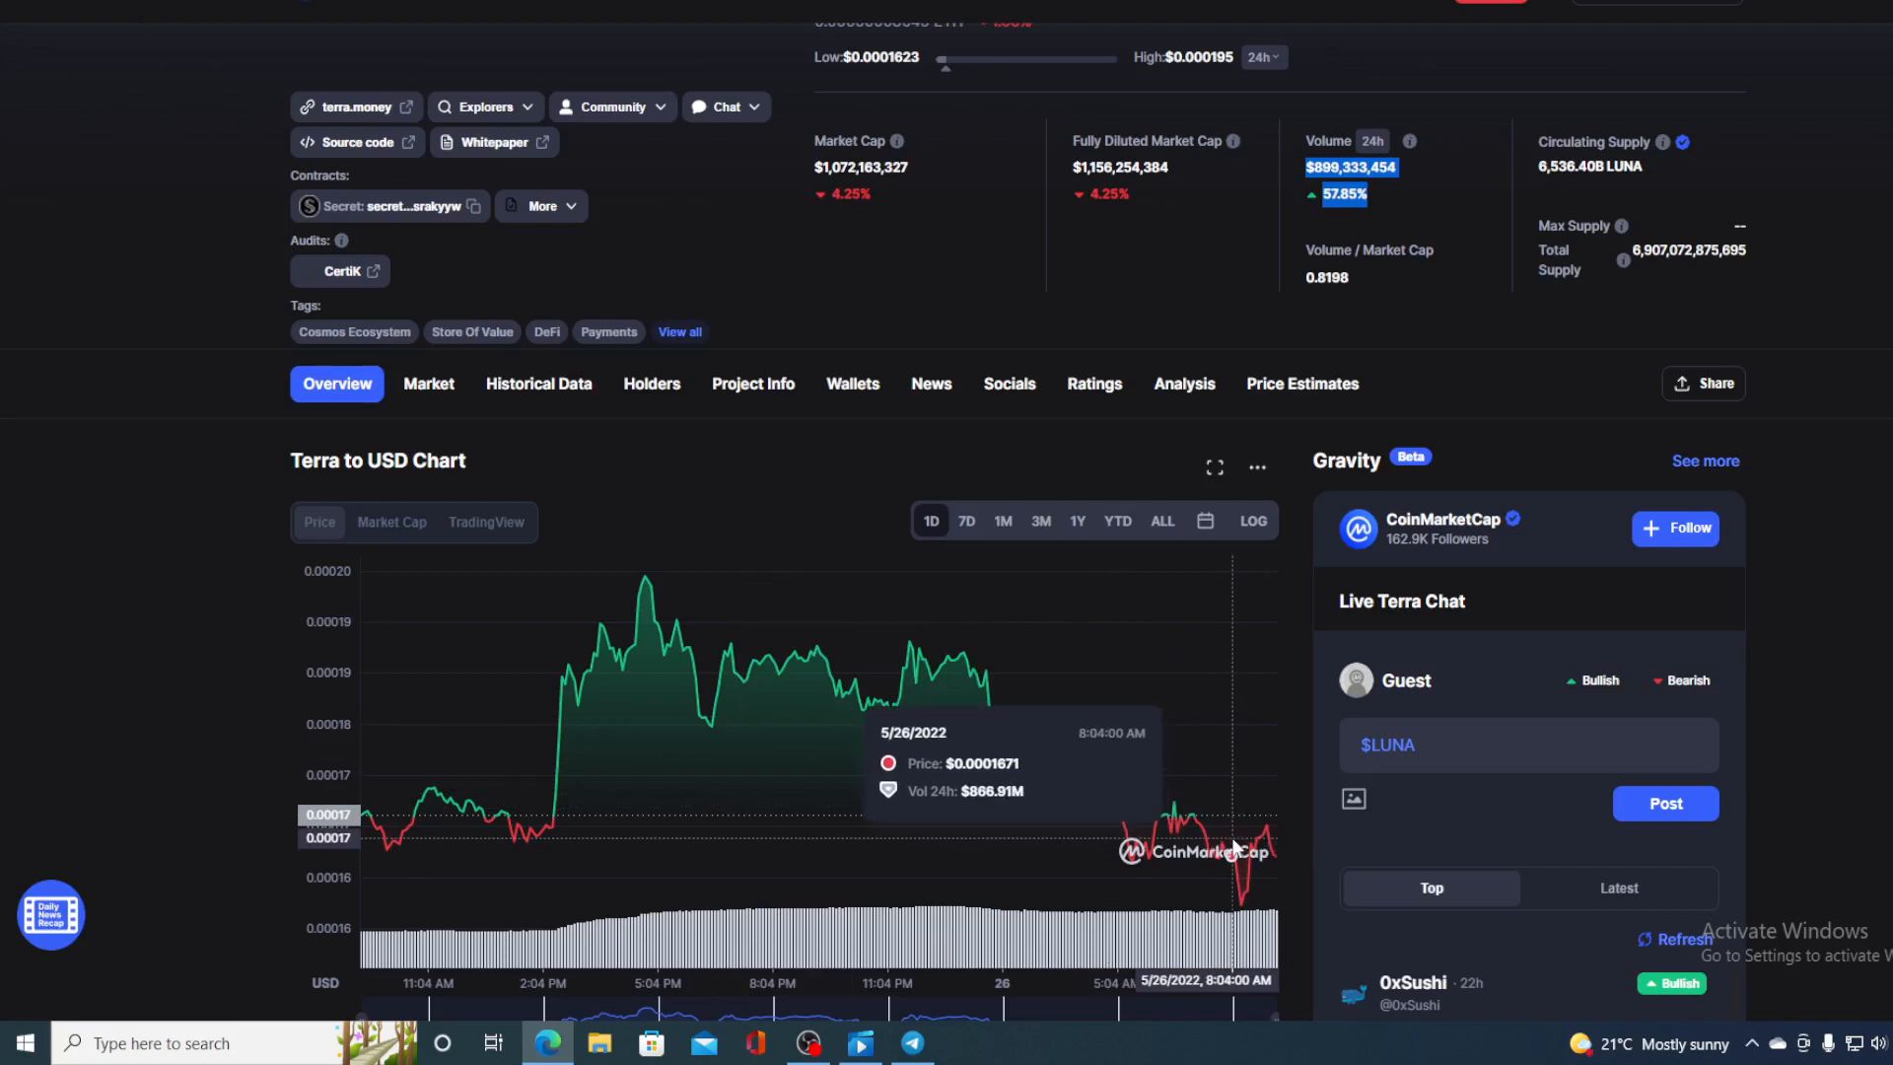
{"action": "mouse_move", "coordinate": [1349, 215]}
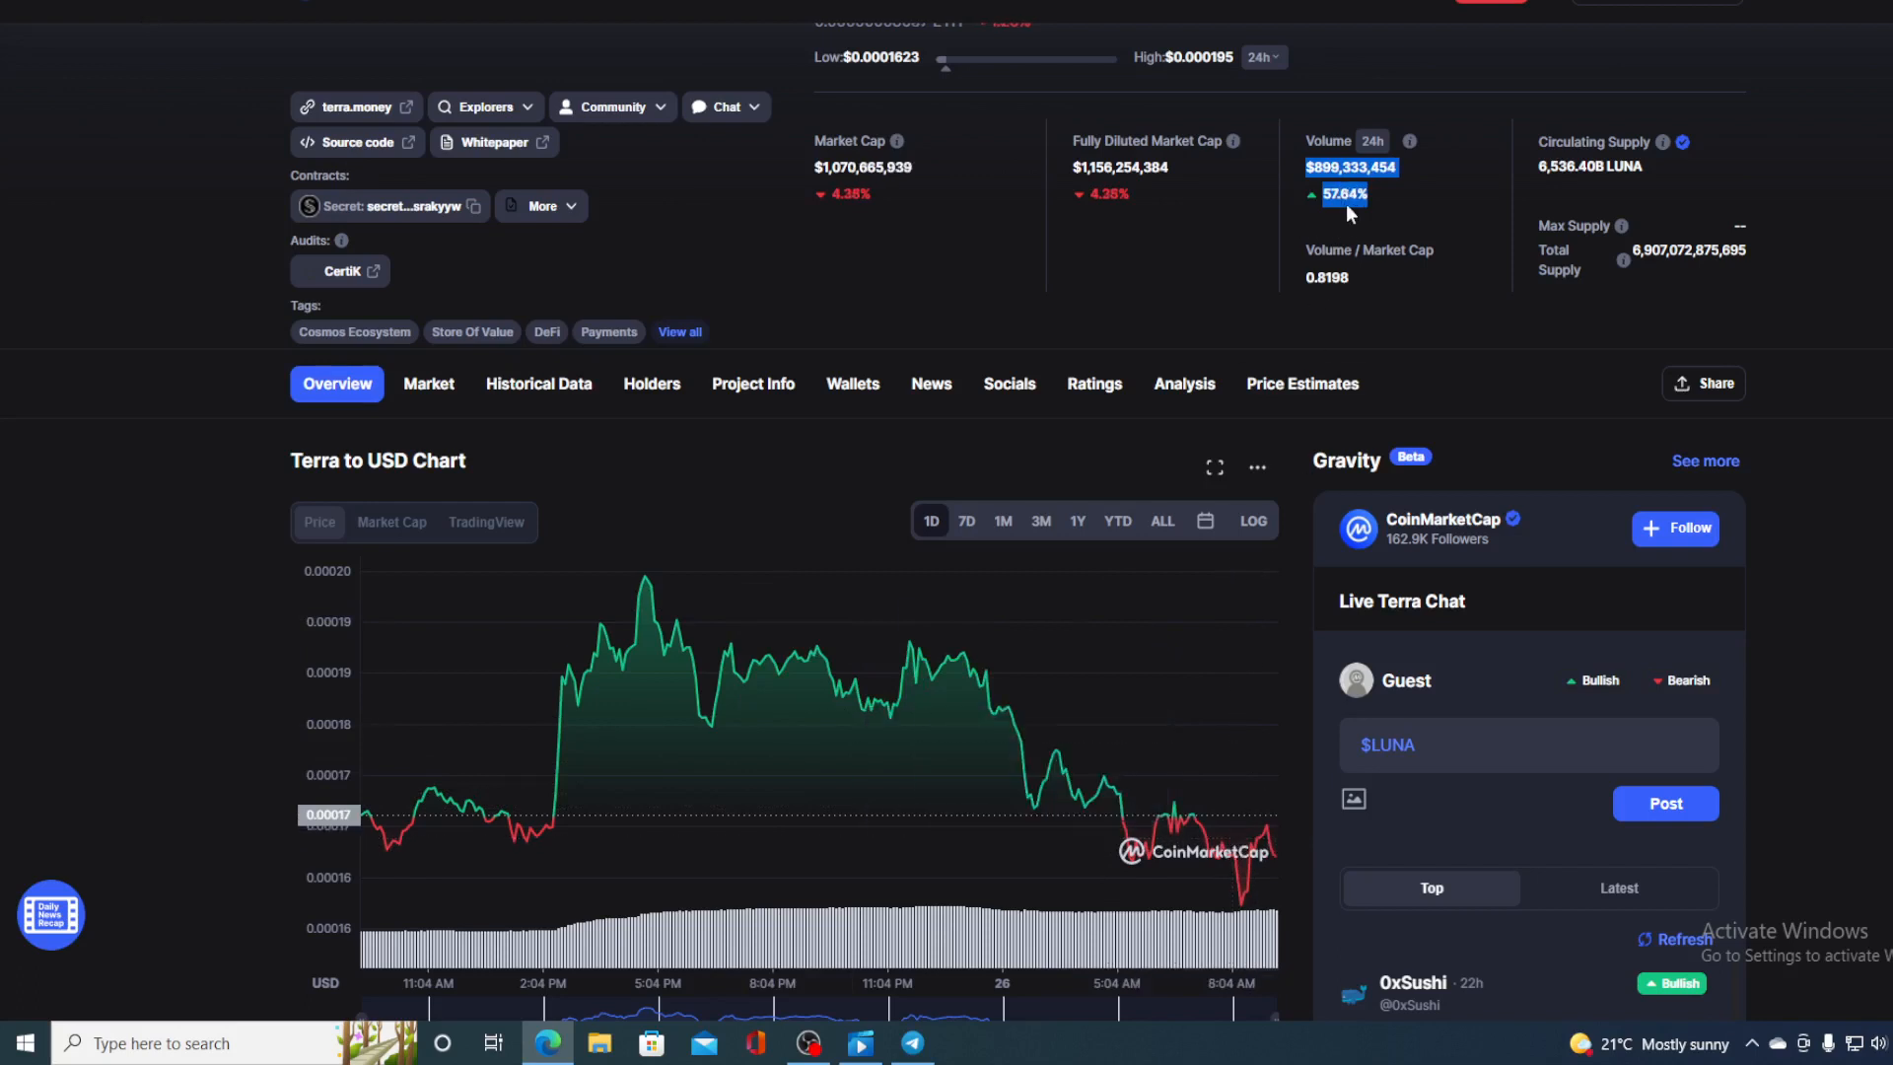
{"action": "mouse_move", "coordinate": [1355, 228]}
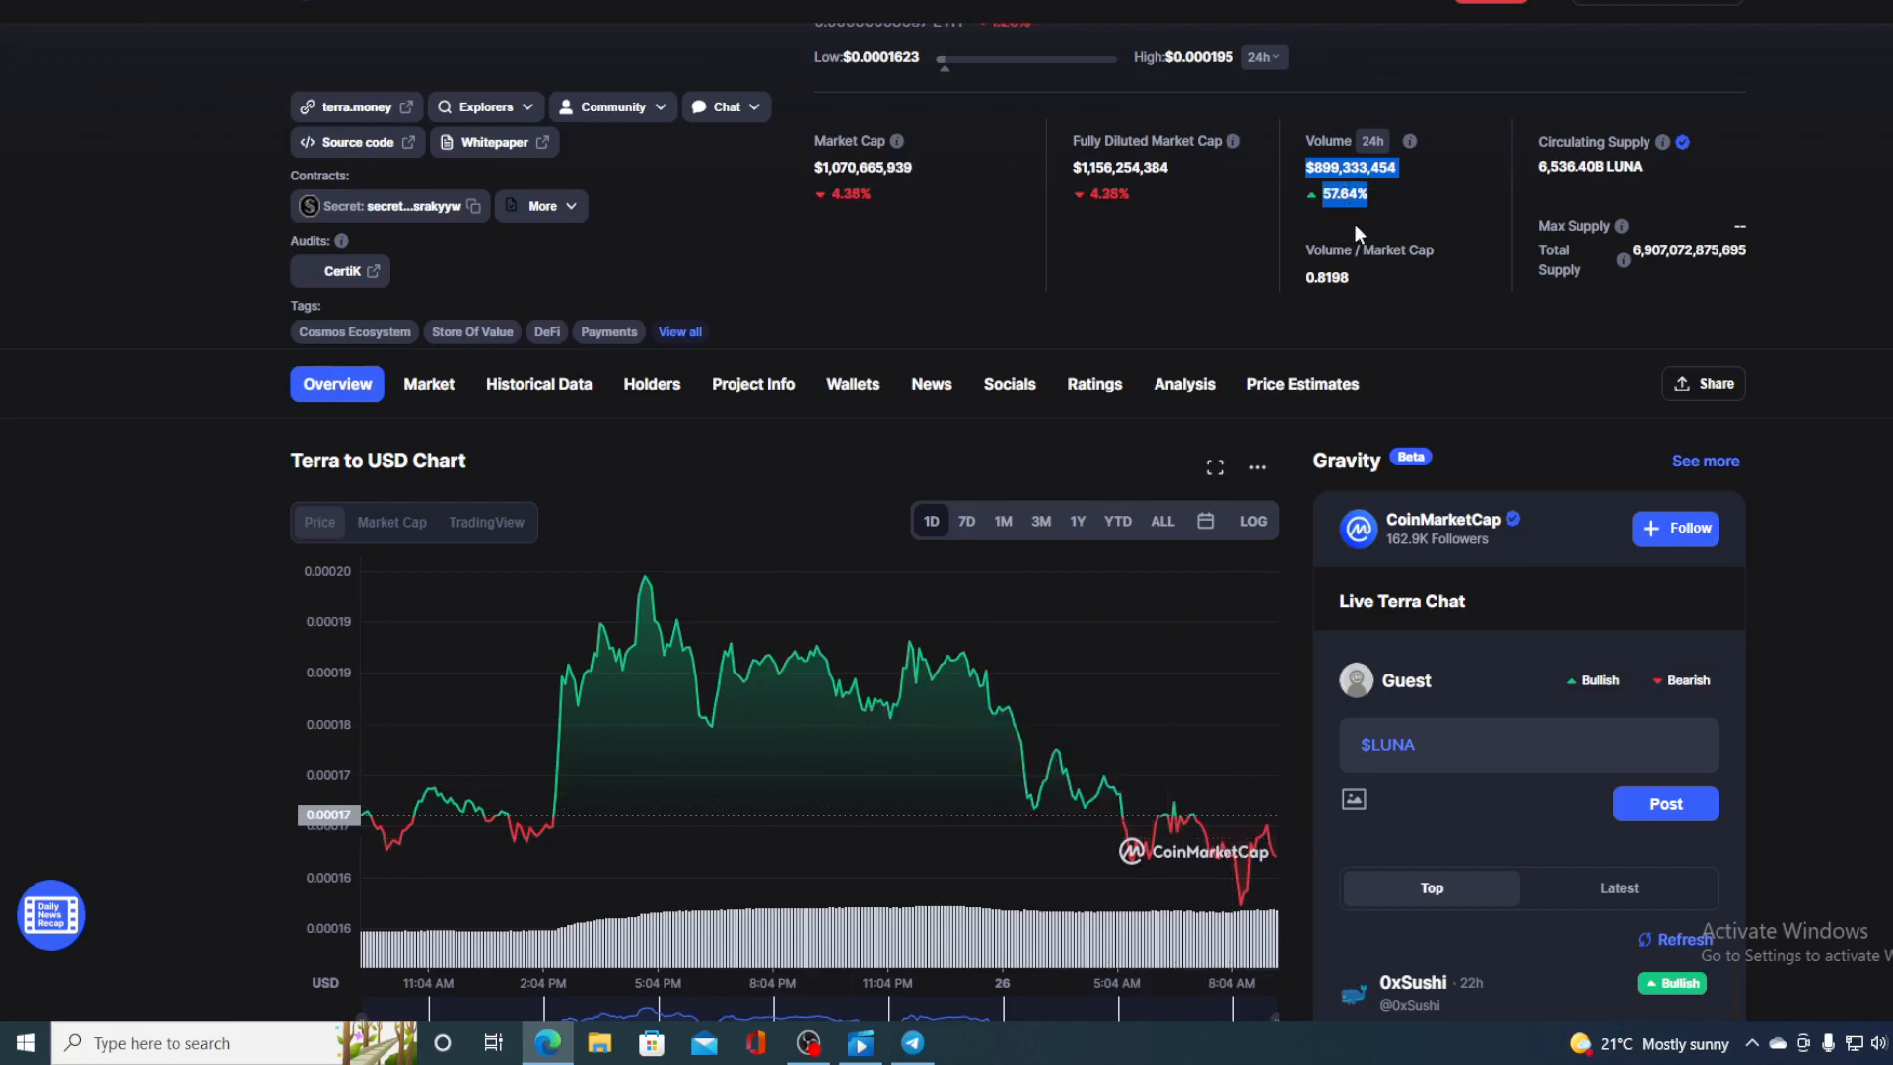
{"action": "mouse_move", "coordinate": [1276, 874]}
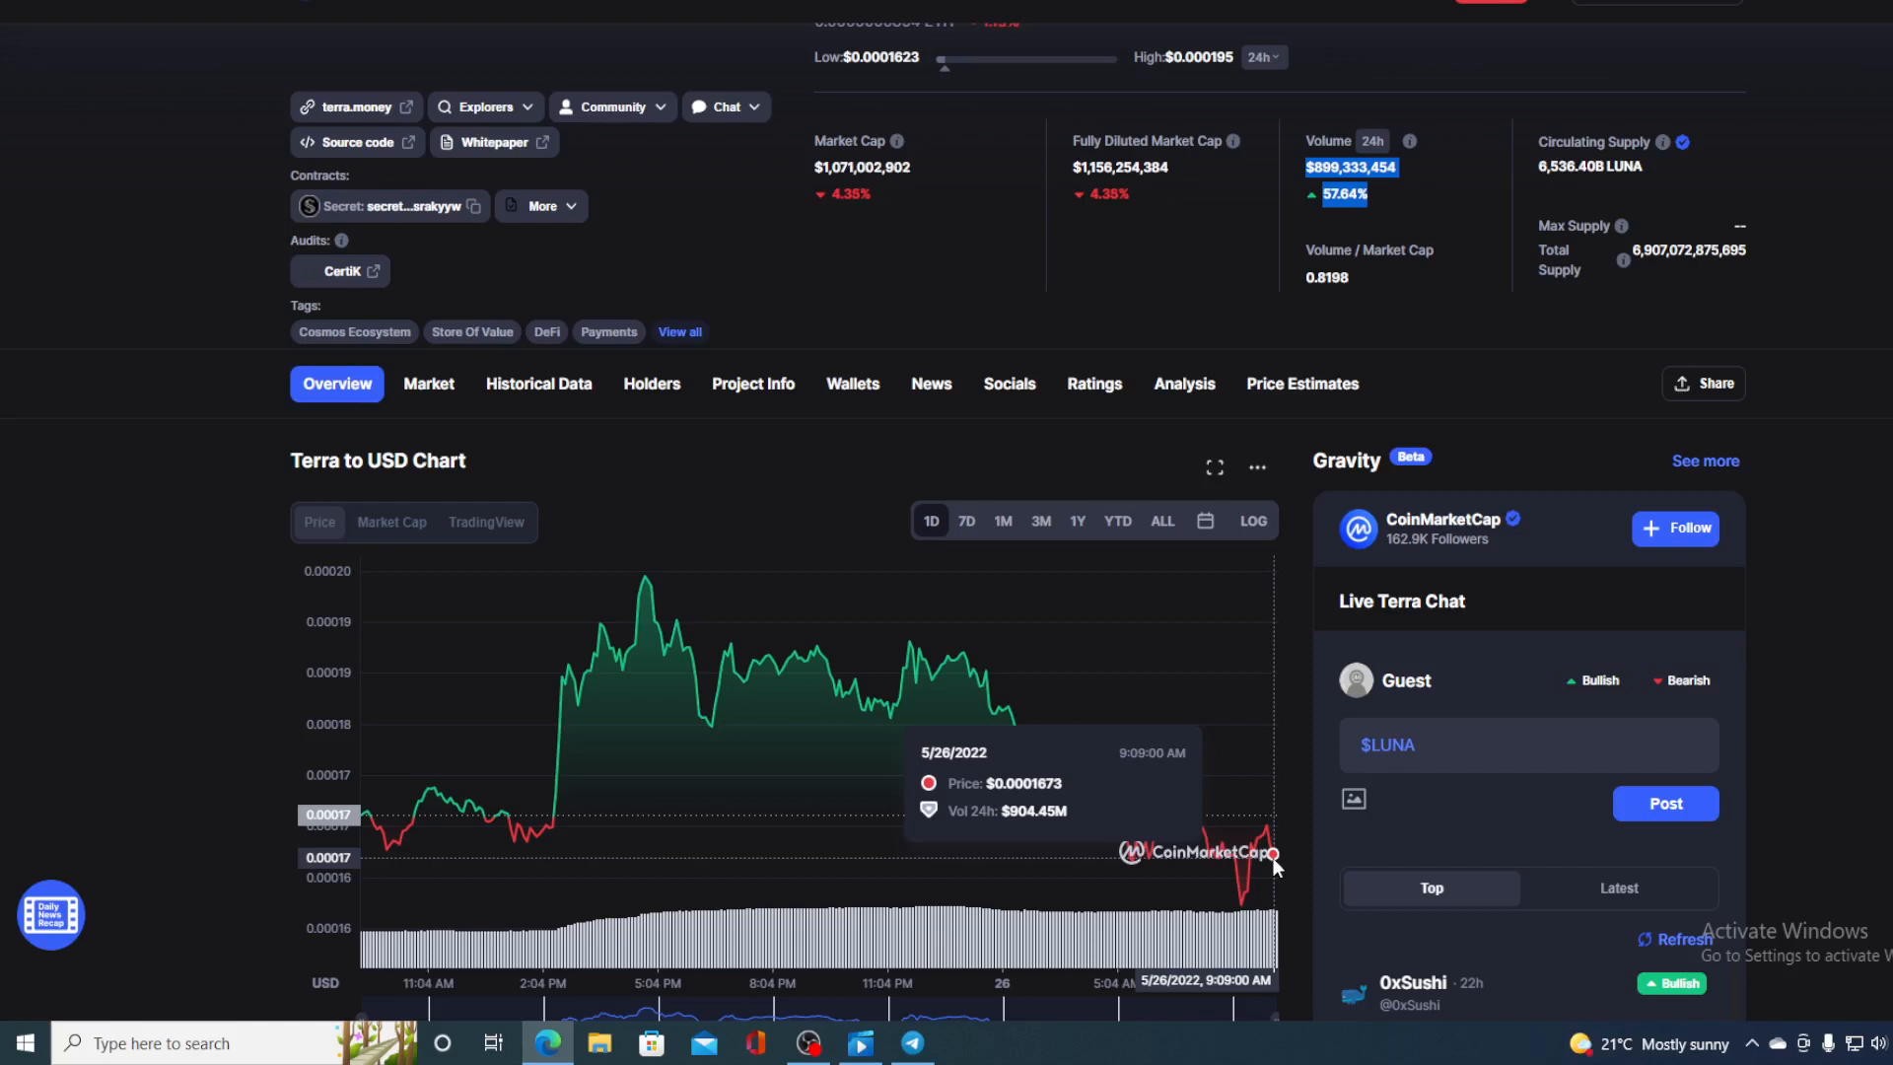
{"action": "mouse_move", "coordinate": [1274, 809]}
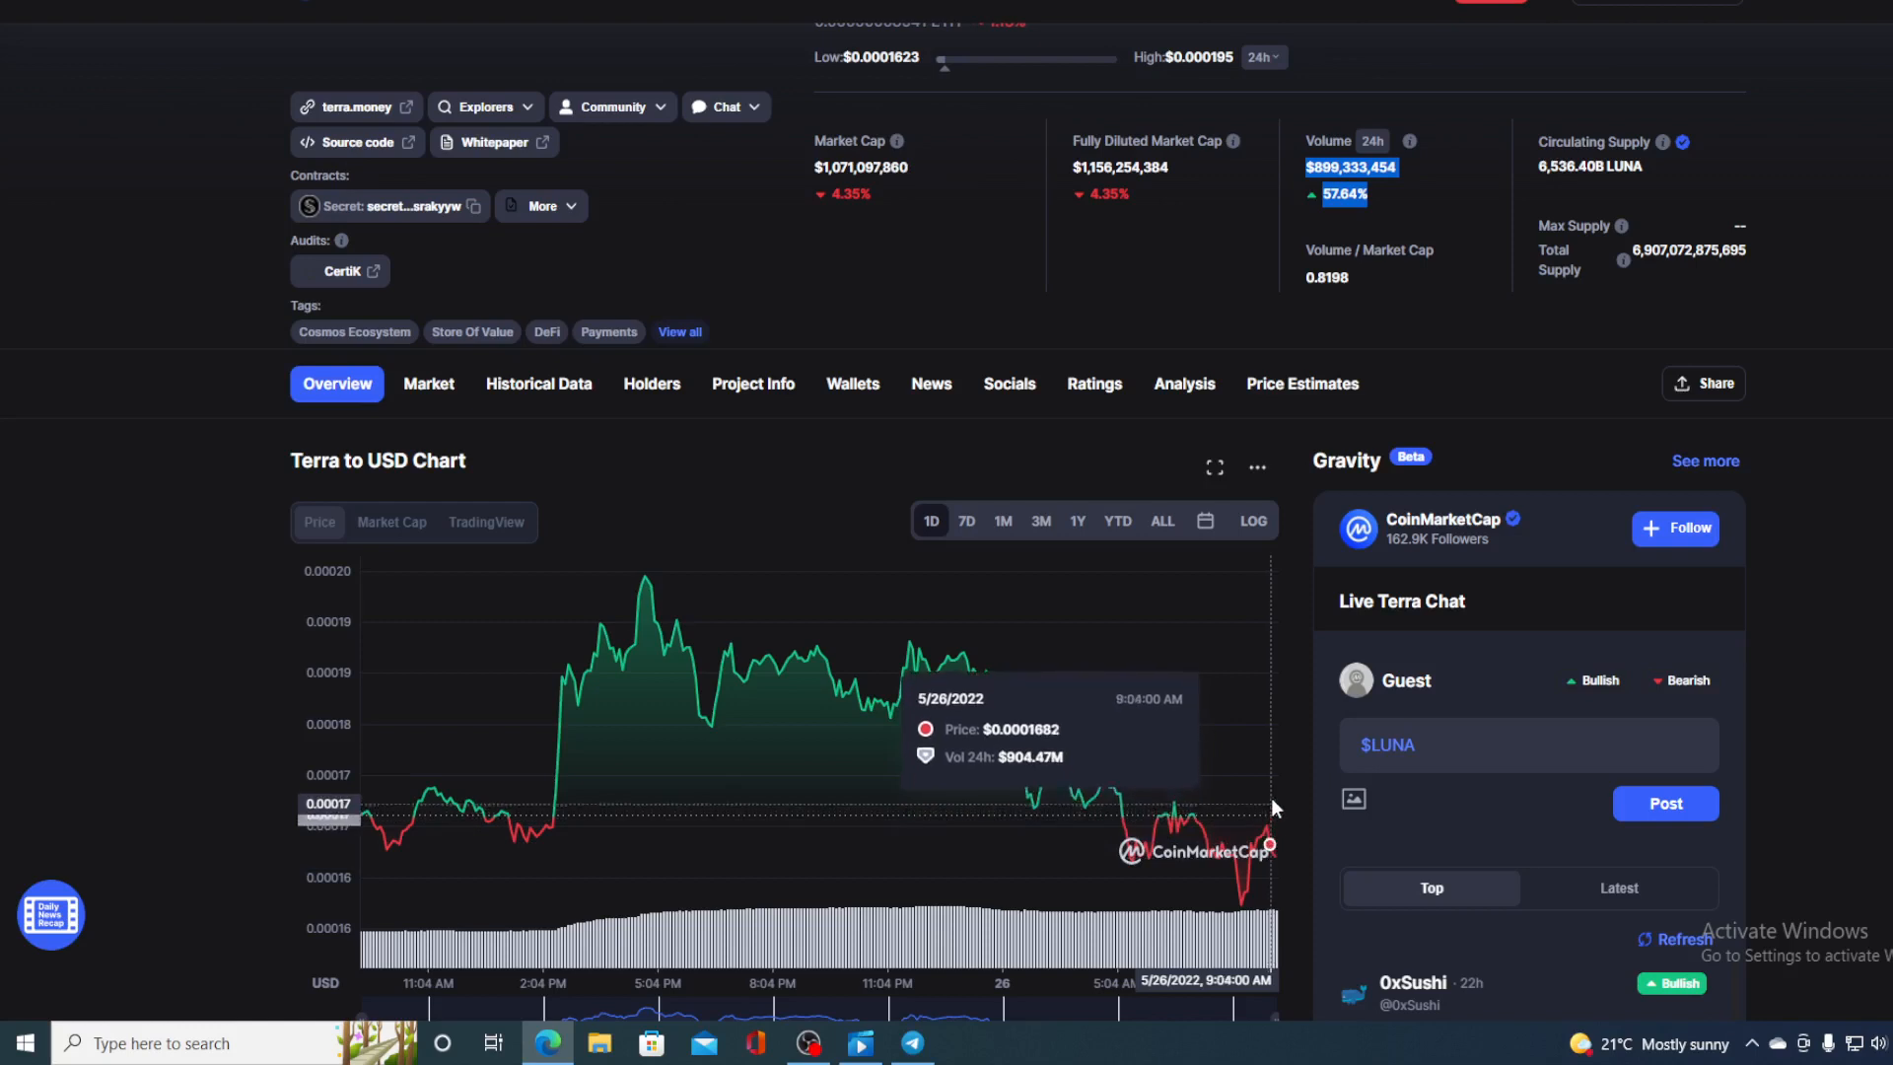
{"action": "mouse_move", "coordinate": [1218, 649]}
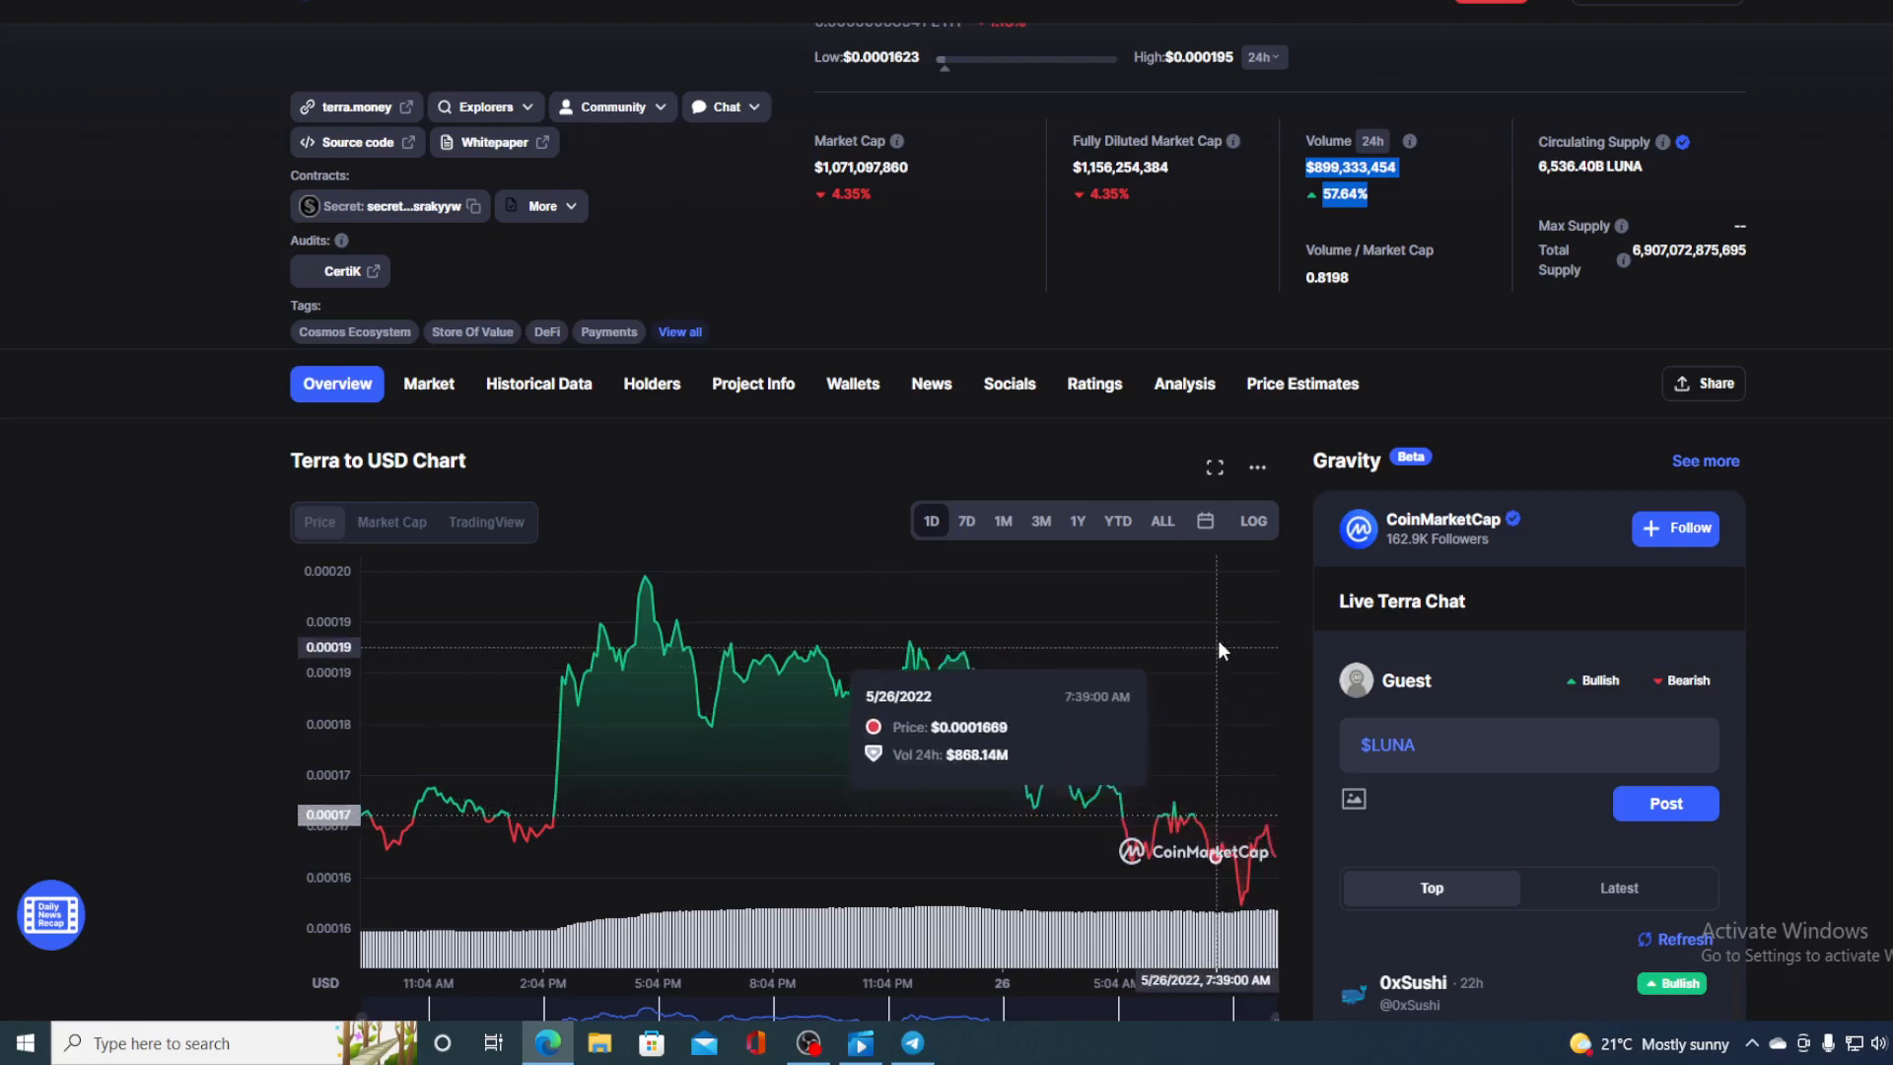
{"action": "mouse_move", "coordinate": [1266, 573]}
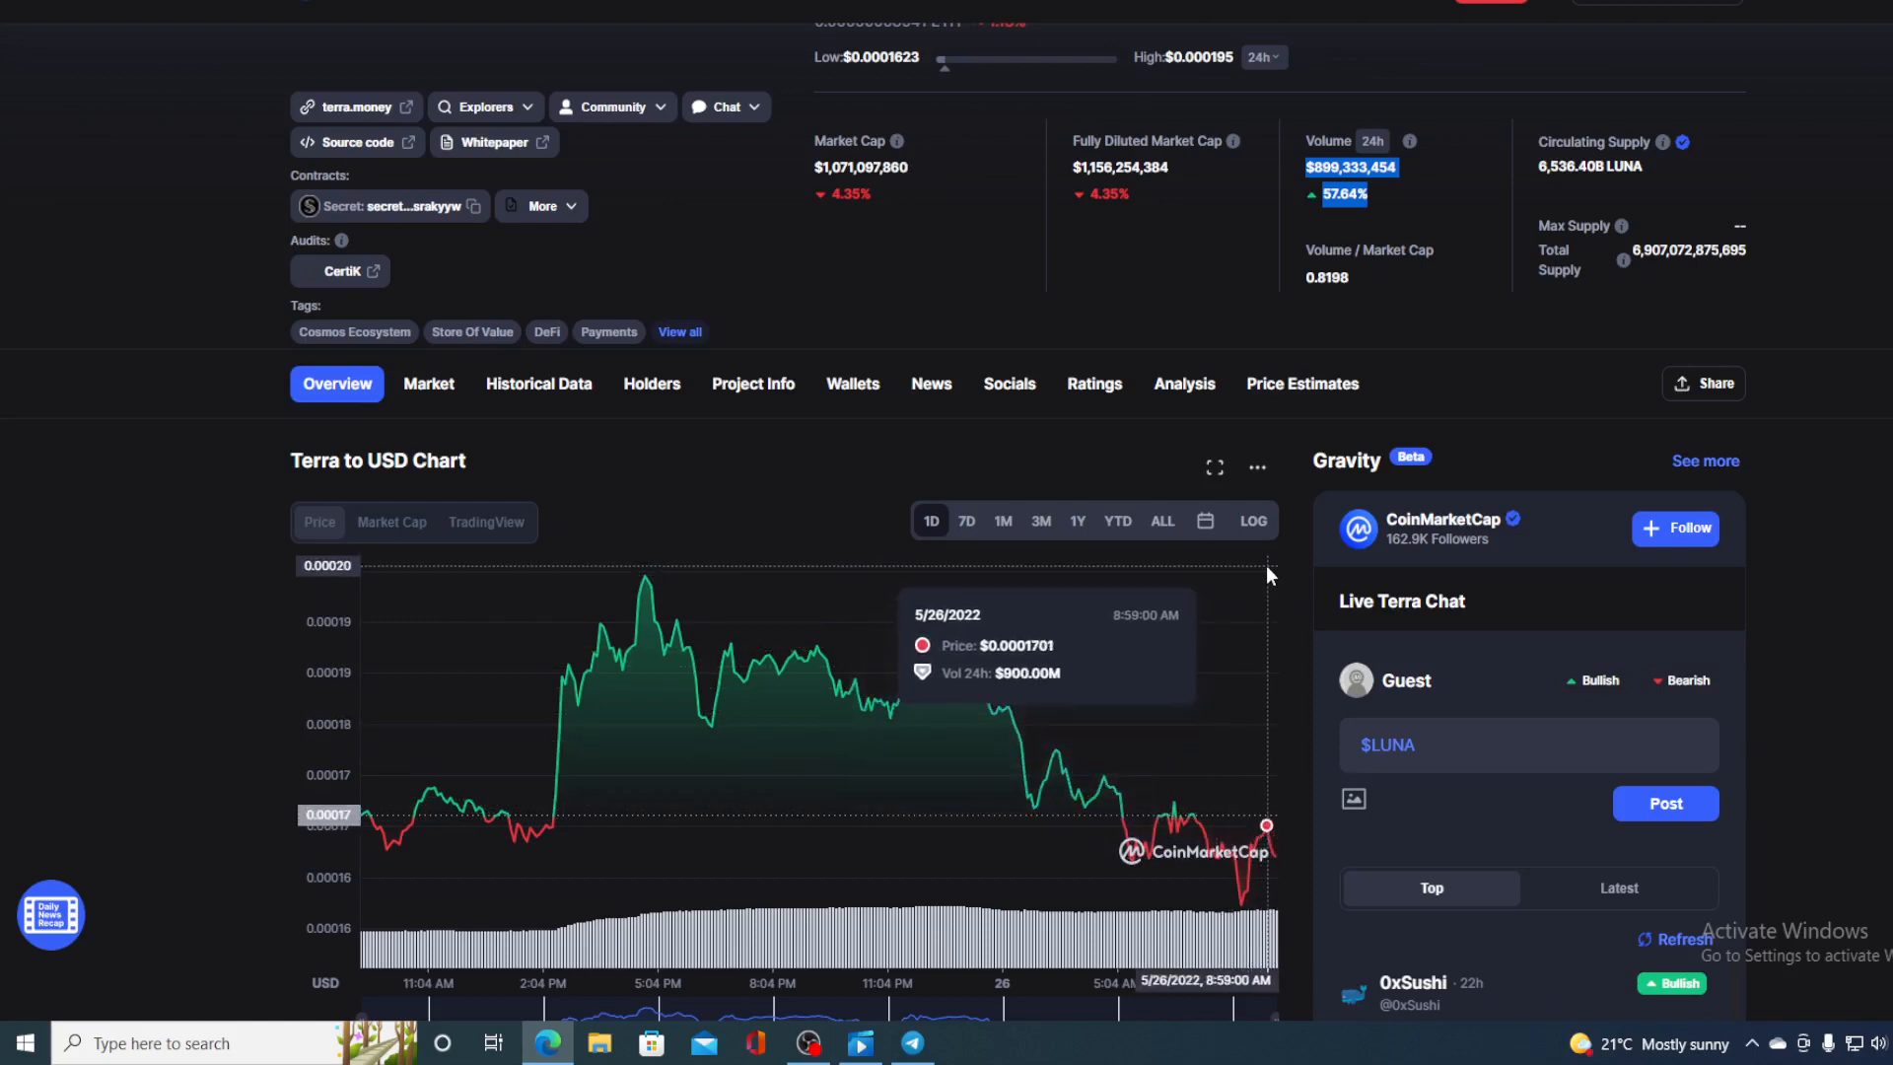